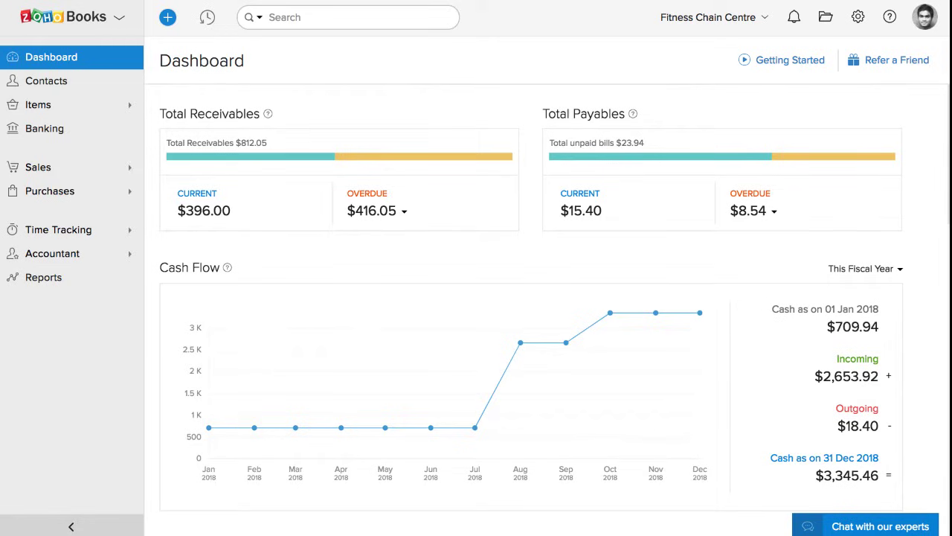
Reach the Contacts custom fields list via Settings > Preferences.
click(854, 17)
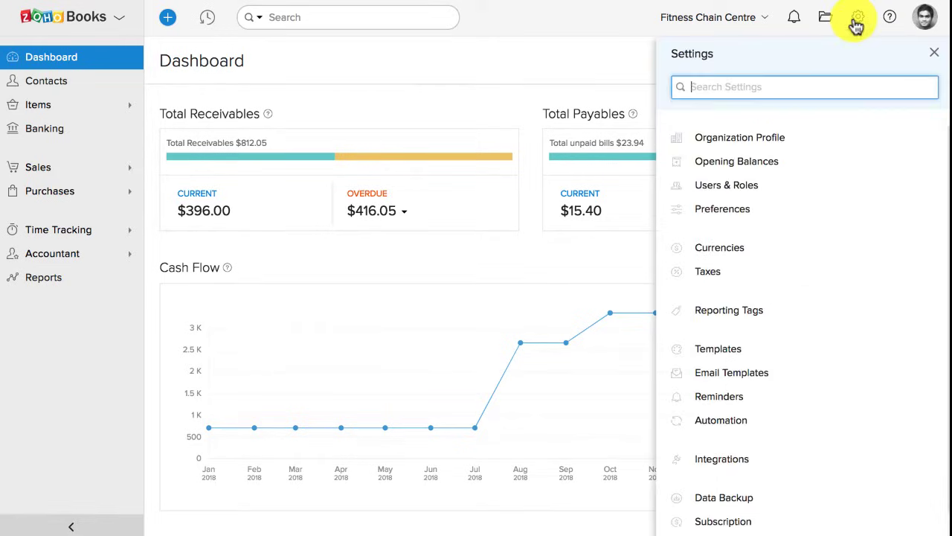
click(720, 208)
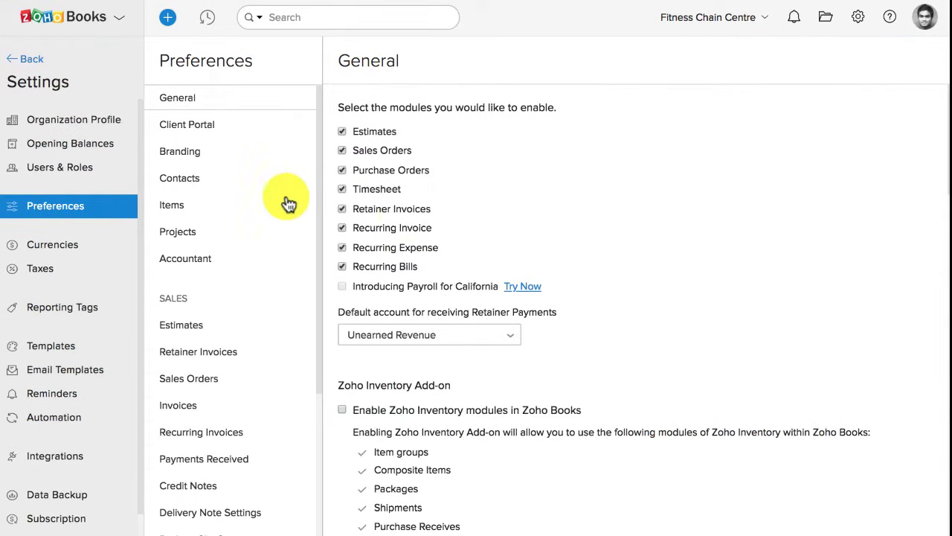
click(179, 179)
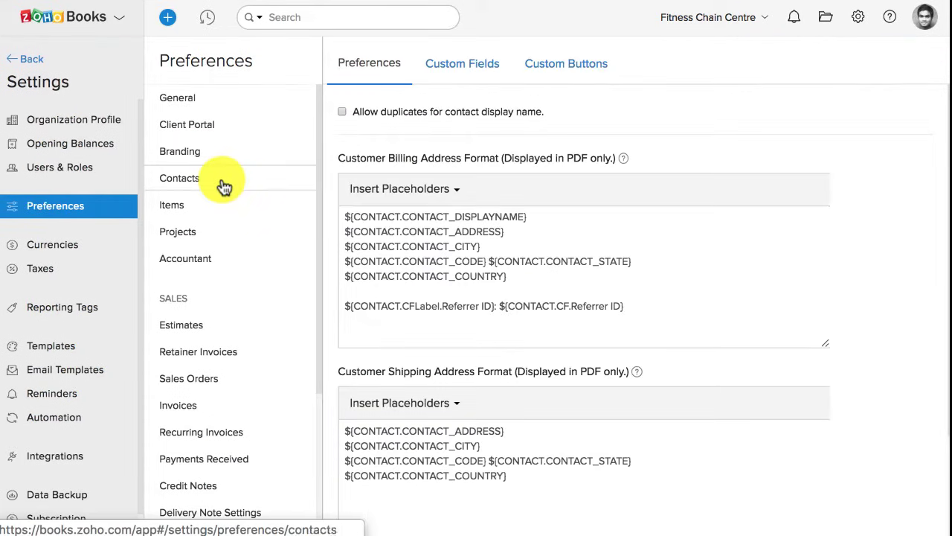
click(461, 62)
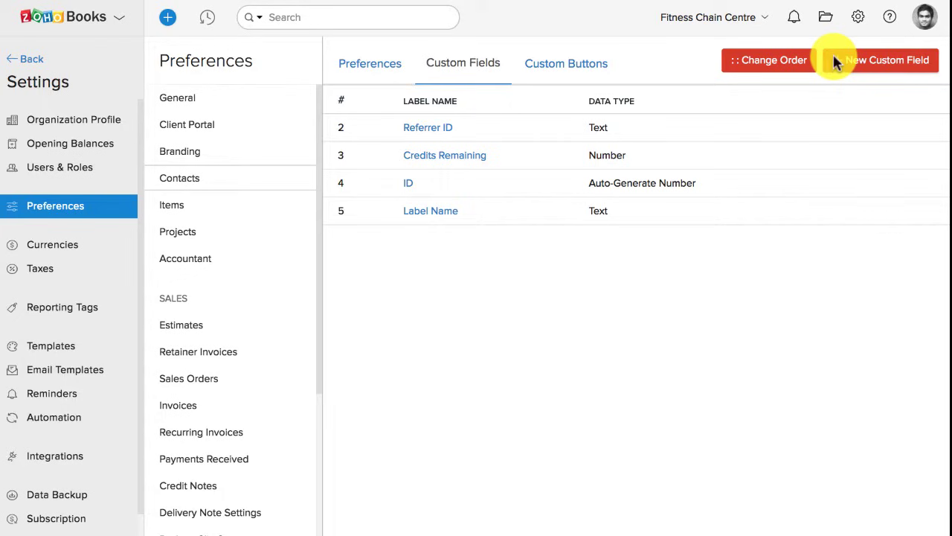
Create a mandatory Number custom field named Membership ID for contacts and save it.
click(887, 59)
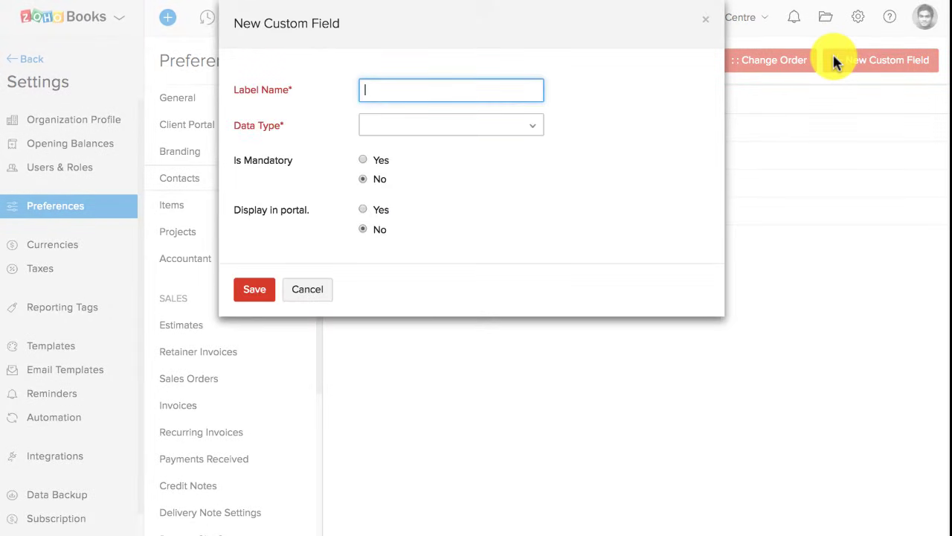
text(Membership ID)
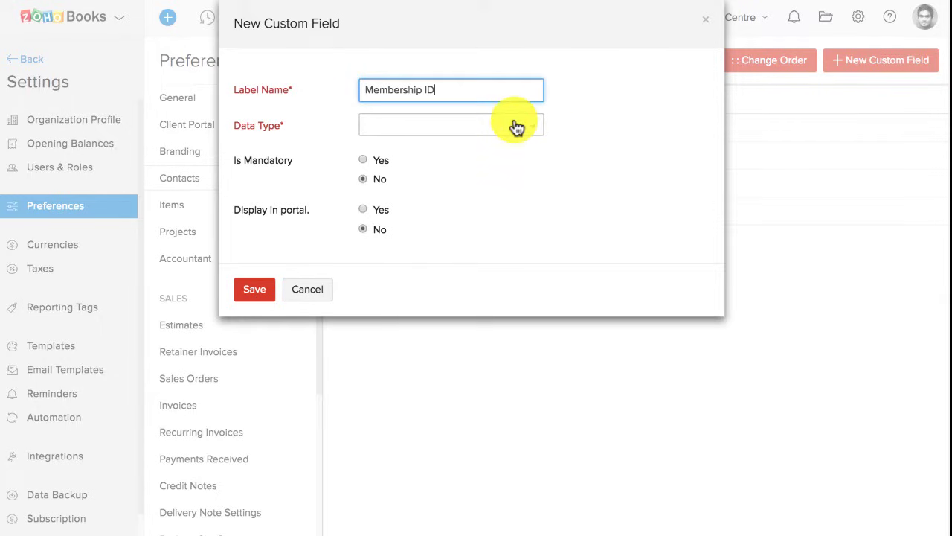
click(449, 125)
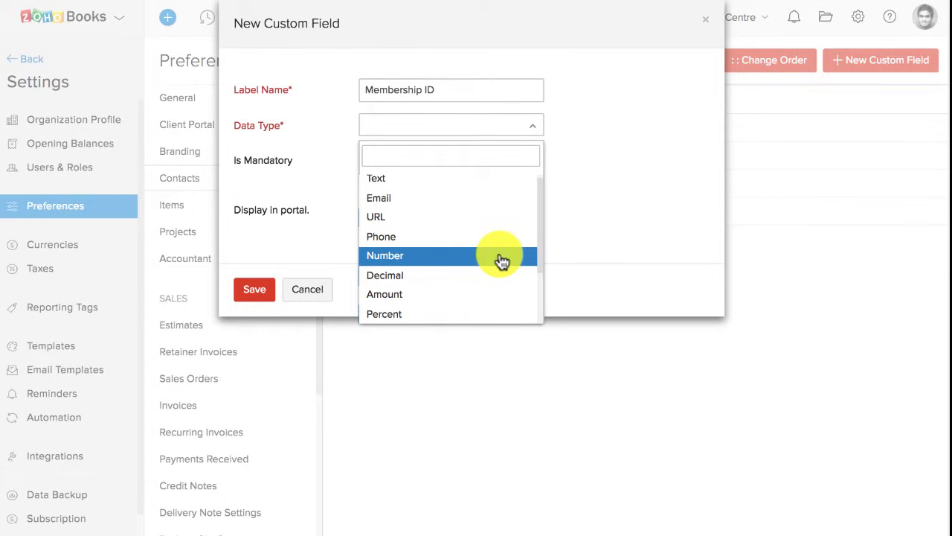
mouse_move(500, 260)
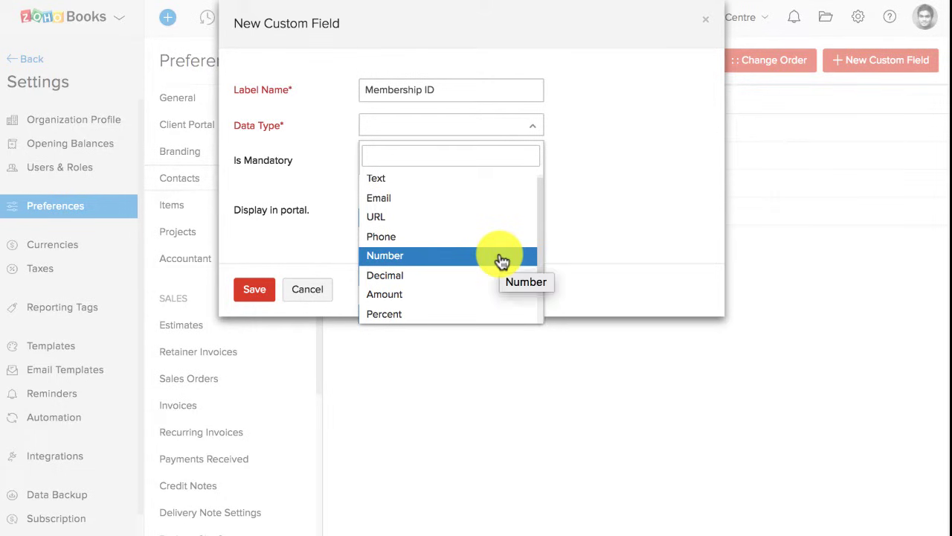
click(384, 256)
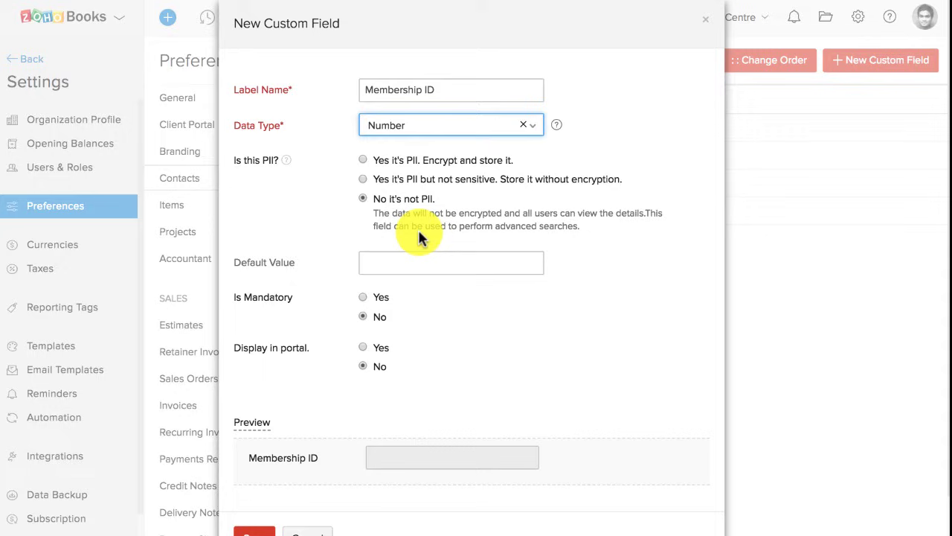
click(363, 298)
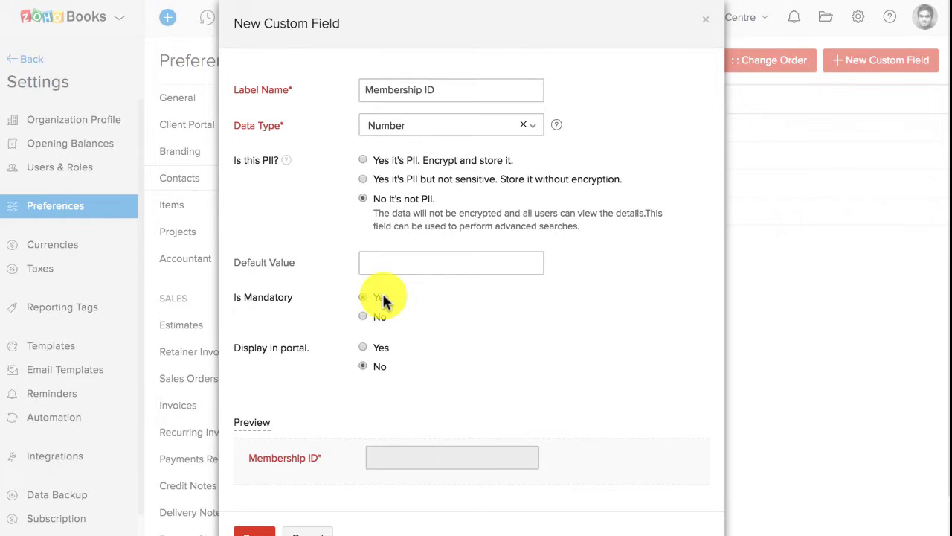
click(363, 298)
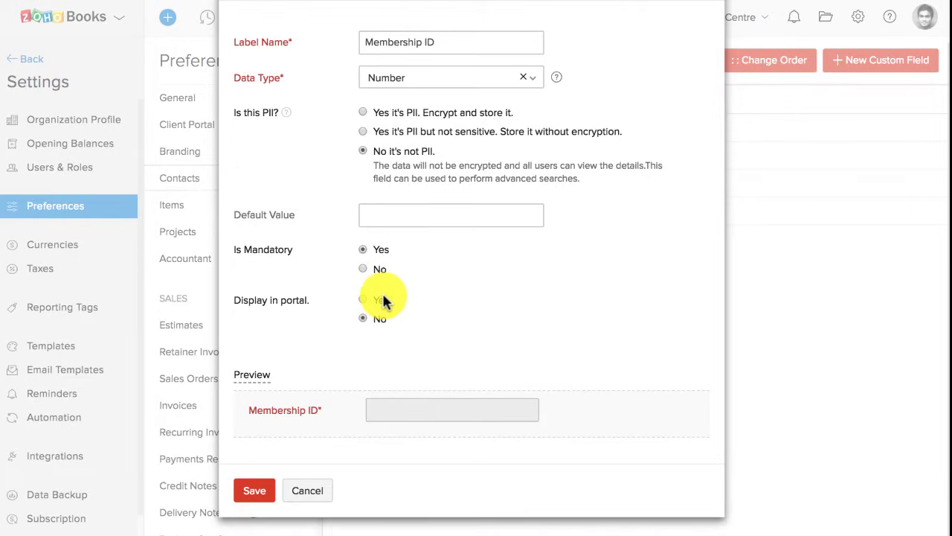
click(254, 490)
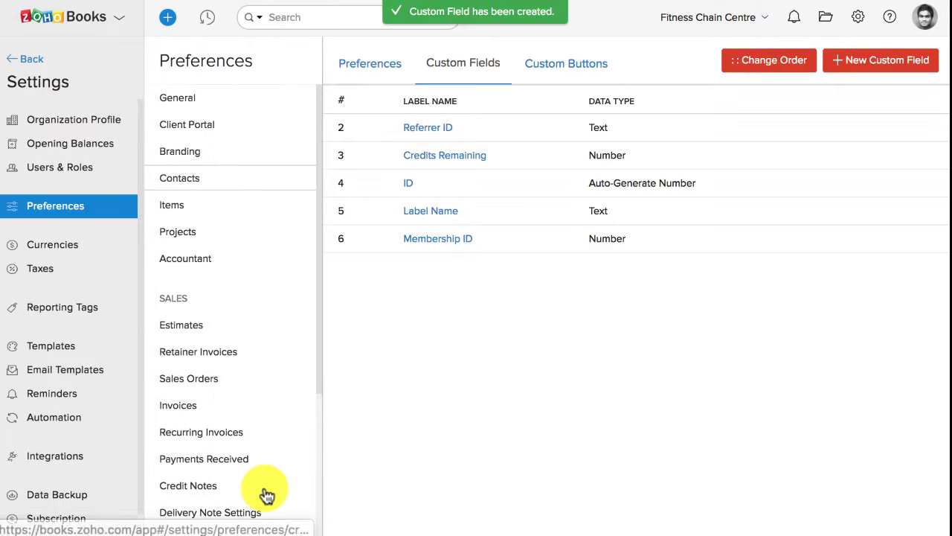
mouse_move(34, 56)
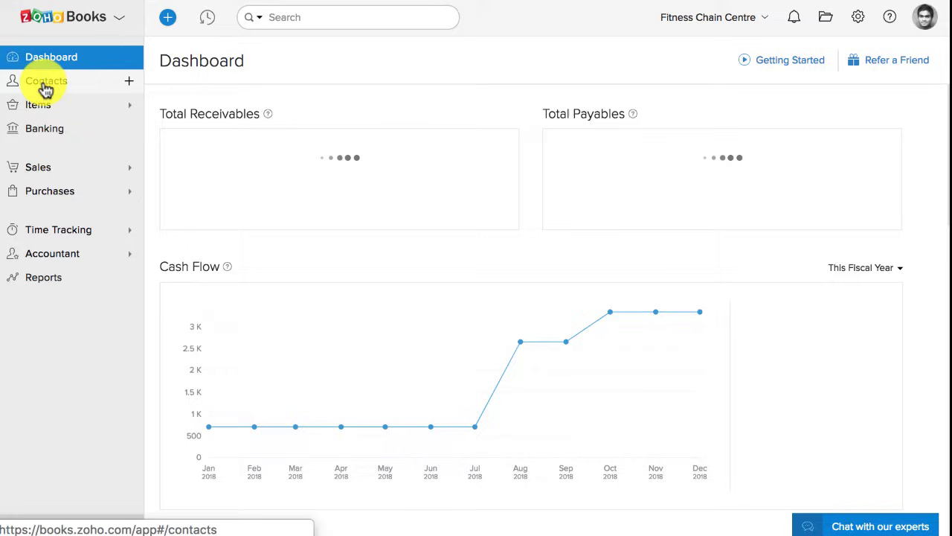
Edit the contact, enter Membership ID 1123 in its custom fields and save.
click(45, 80)
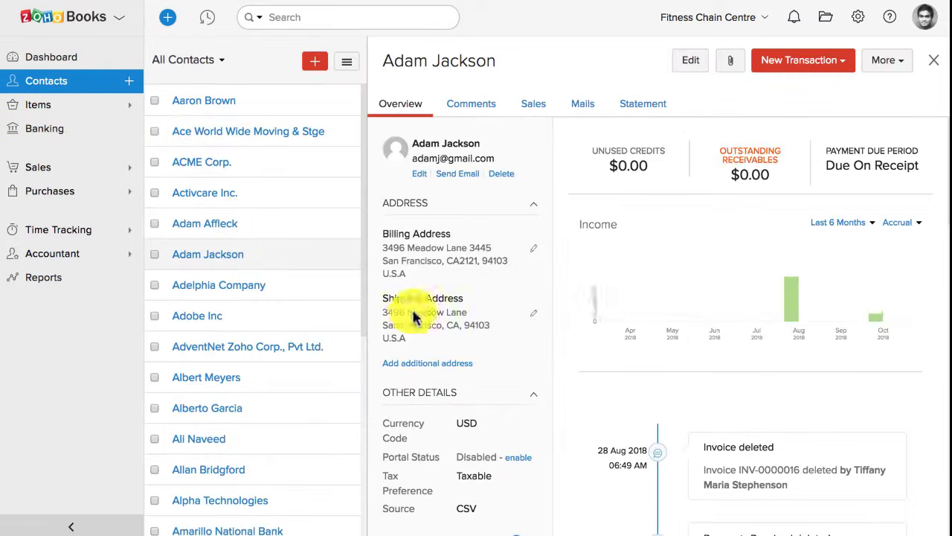
click(691, 59)
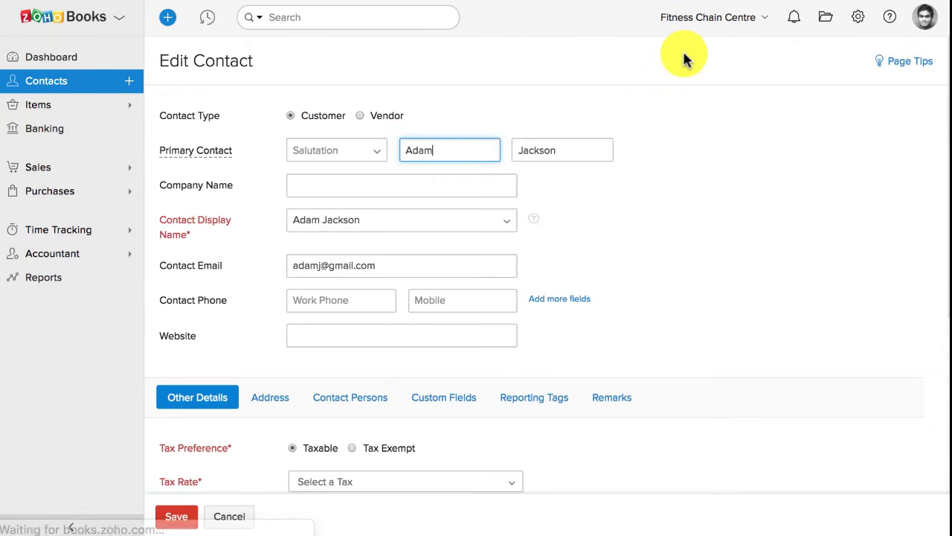
click(443, 396)
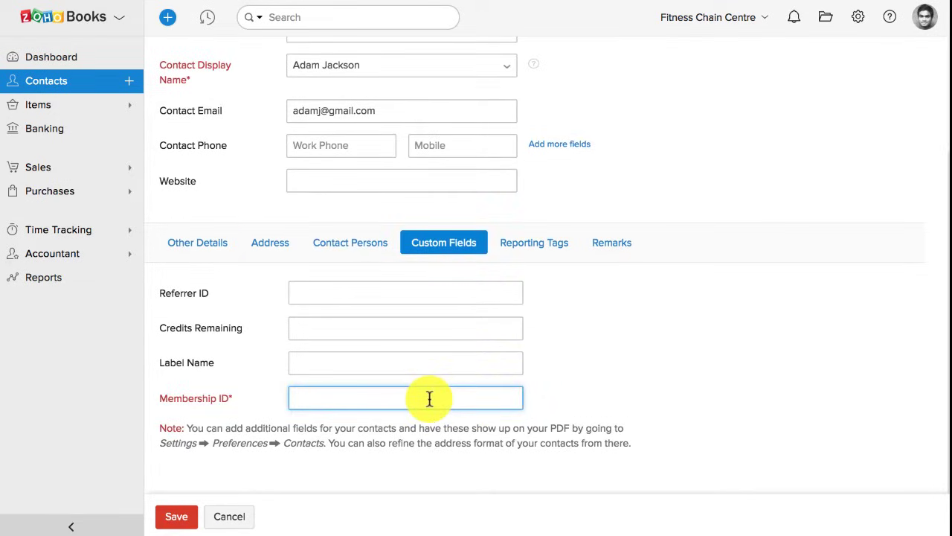
text(1123)
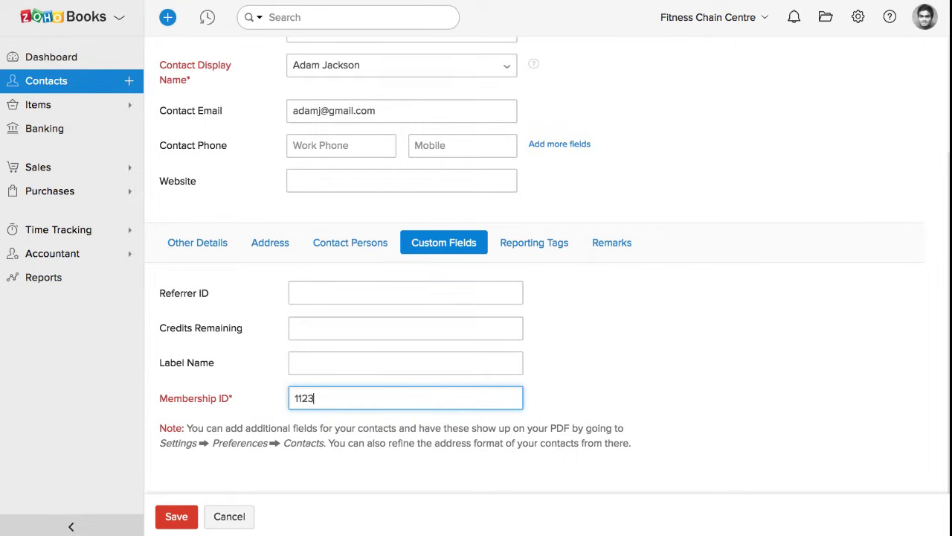
click(177, 517)
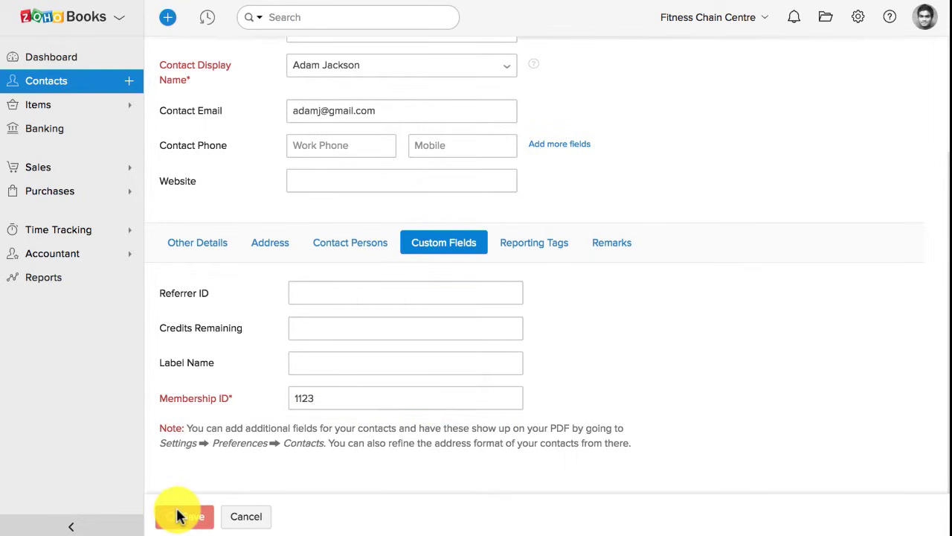
click(181, 517)
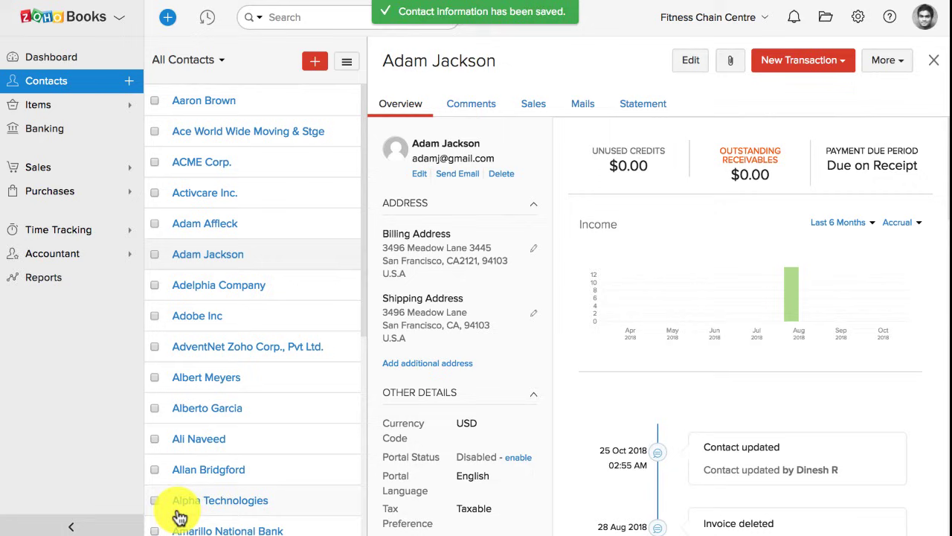
mouse_move(565, 378)
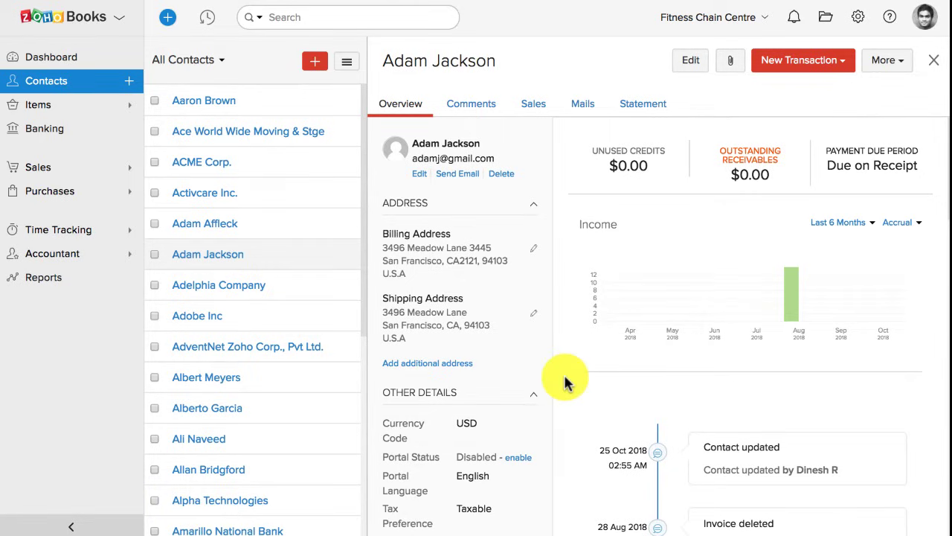
mouse_move(857, 16)
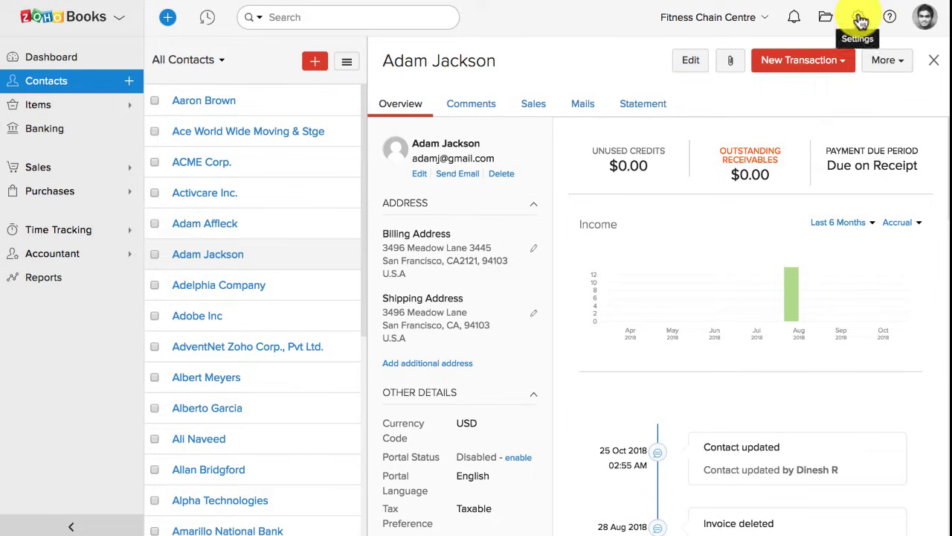
Insert the Membership ID label and value placeholders into the customer billing address format.
click(857, 16)
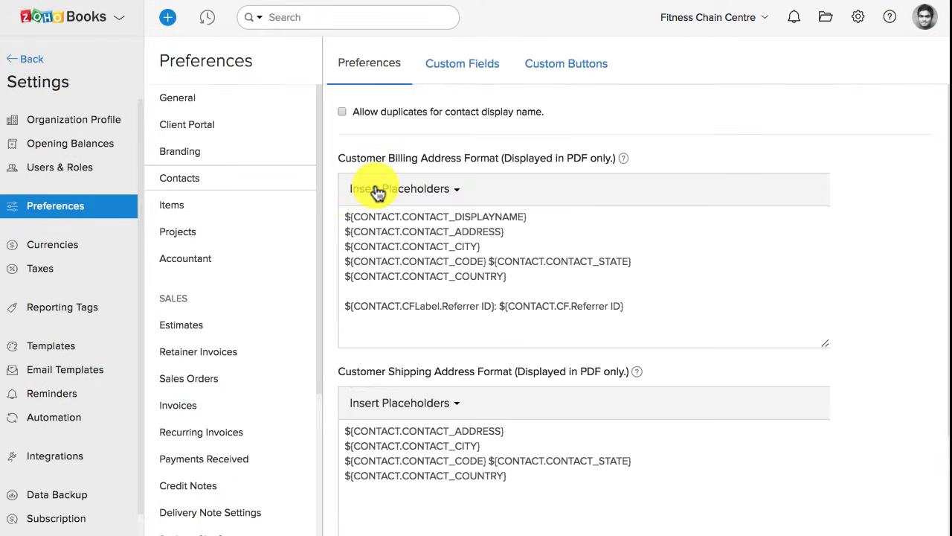
click(399, 187)
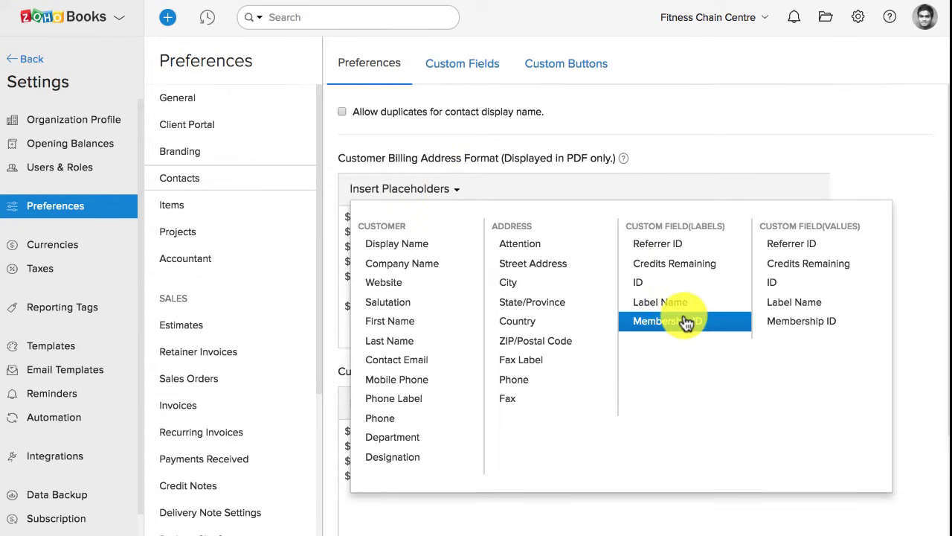
click(685, 322)
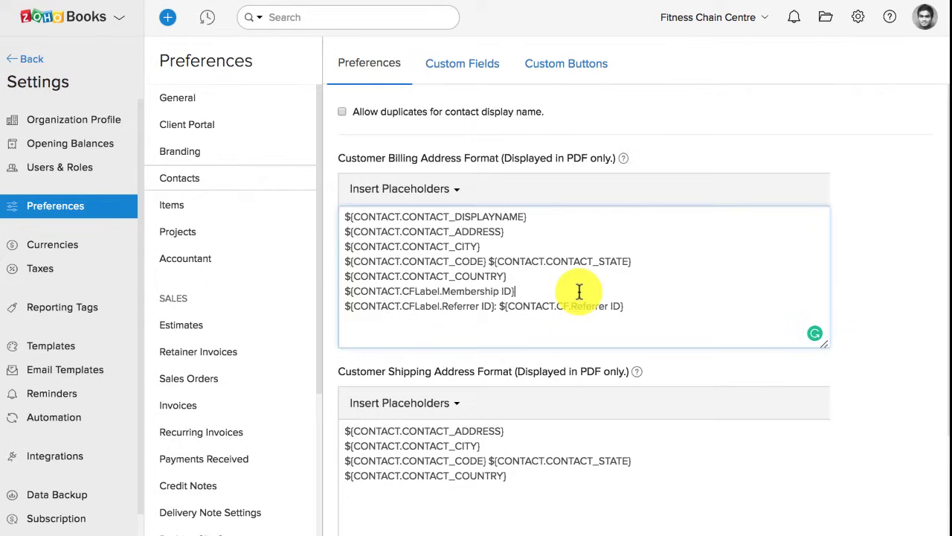
click(405, 187)
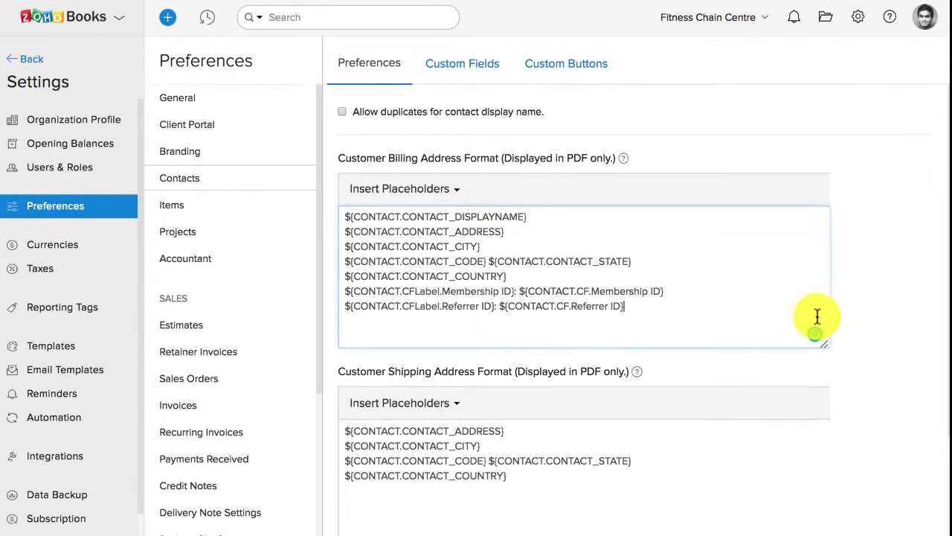
scroll(down, 3)
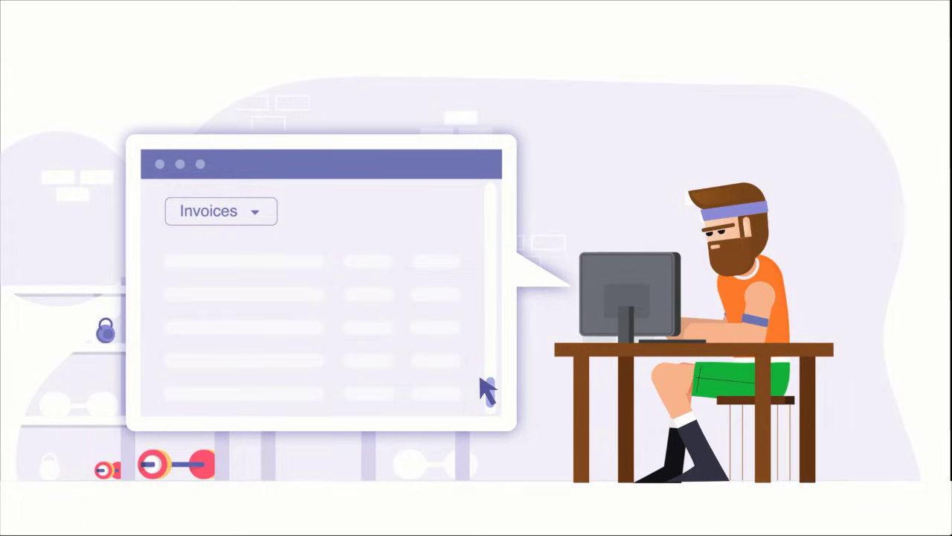
Return to the Zoho Books Dashboard from the sidebar.
click(220, 212)
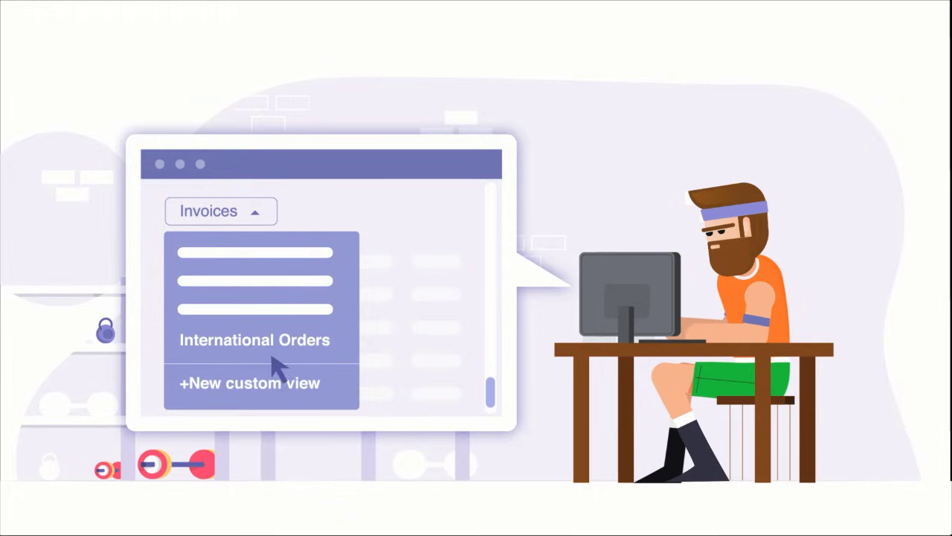
click(271, 351)
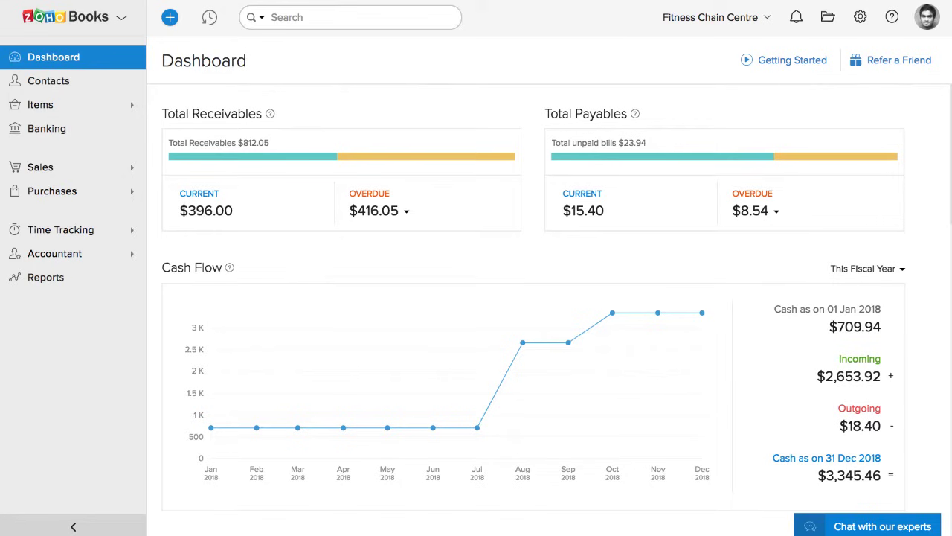
Start a new custom invoice view named International Transaction from the All Invoices list.
click(40, 167)
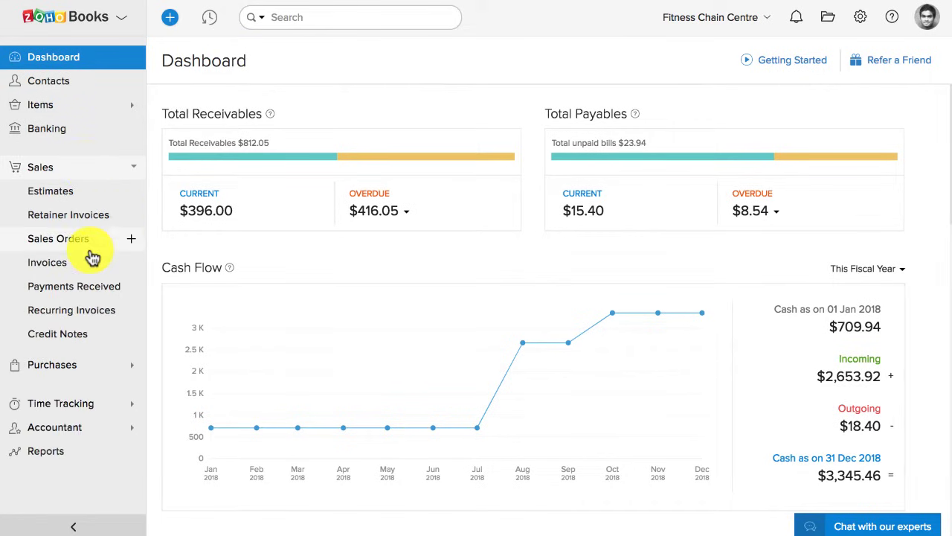
click(48, 262)
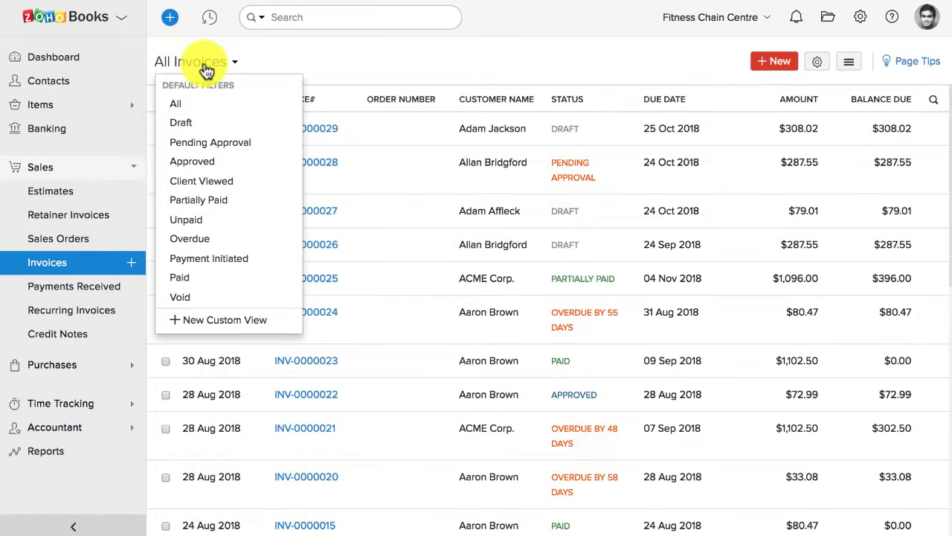
mouse_move(244, 319)
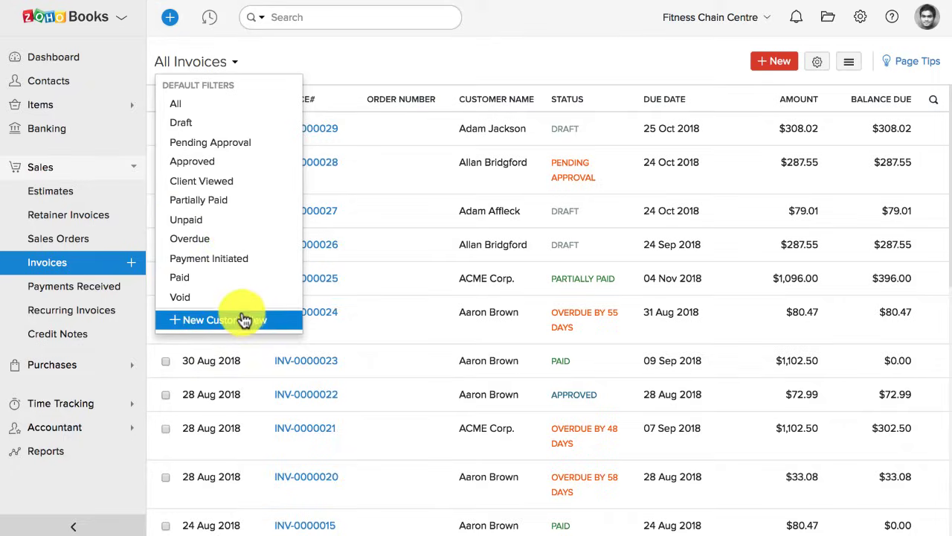
click(223, 320)
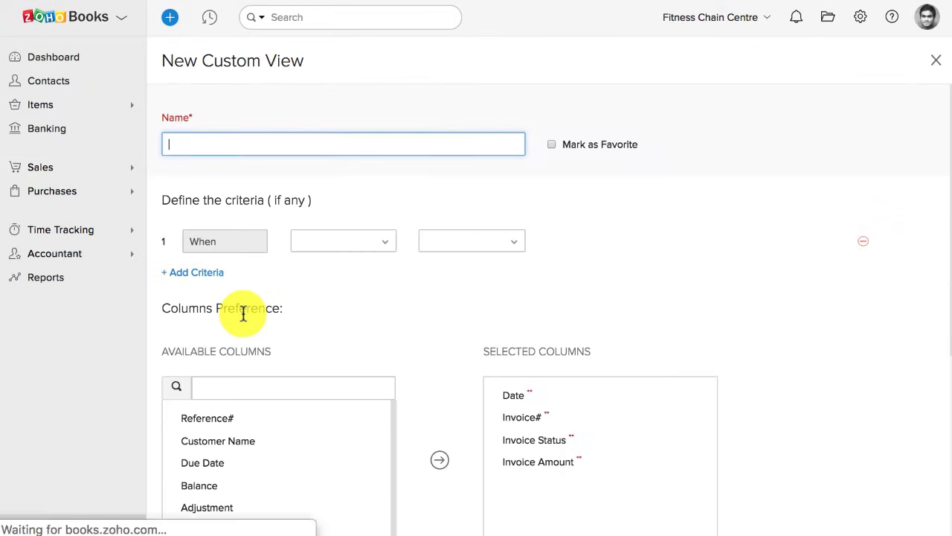
text(International Transaction)
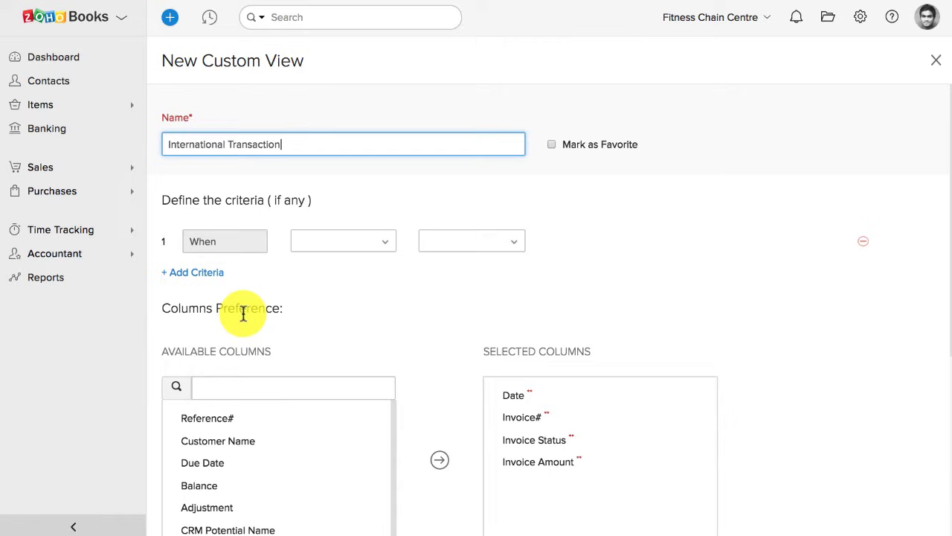
Choose the criterion field, save the view, and show it among the invoice views.
click(342, 241)
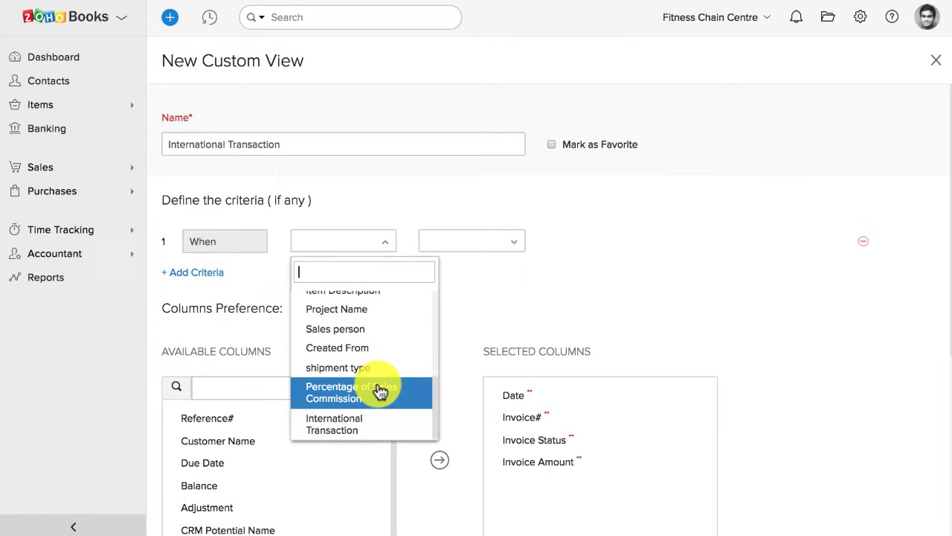
click(333, 422)
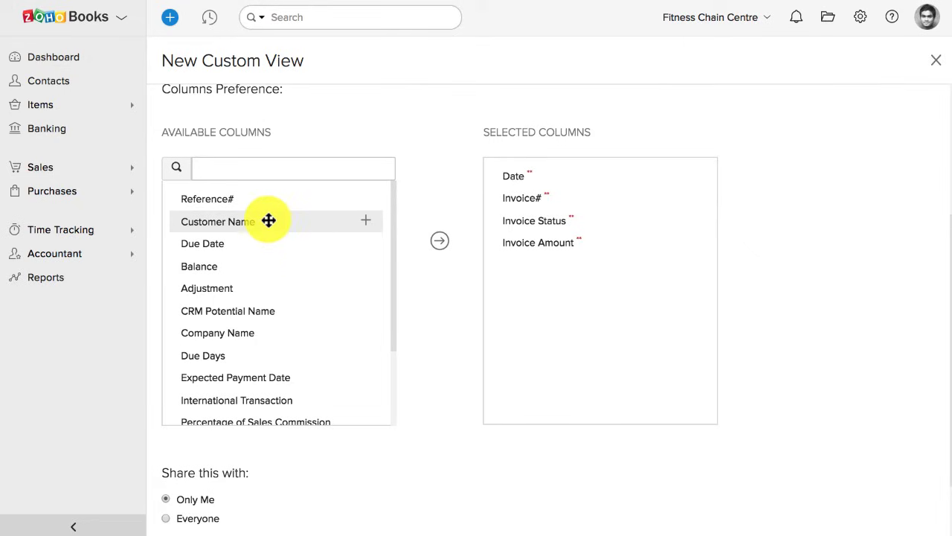
mouse_move(360, 208)
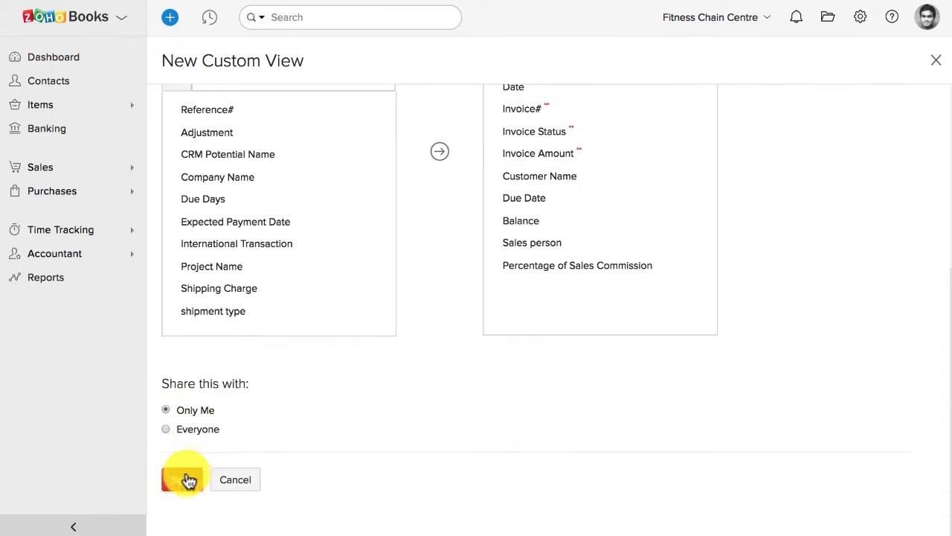
click(184, 479)
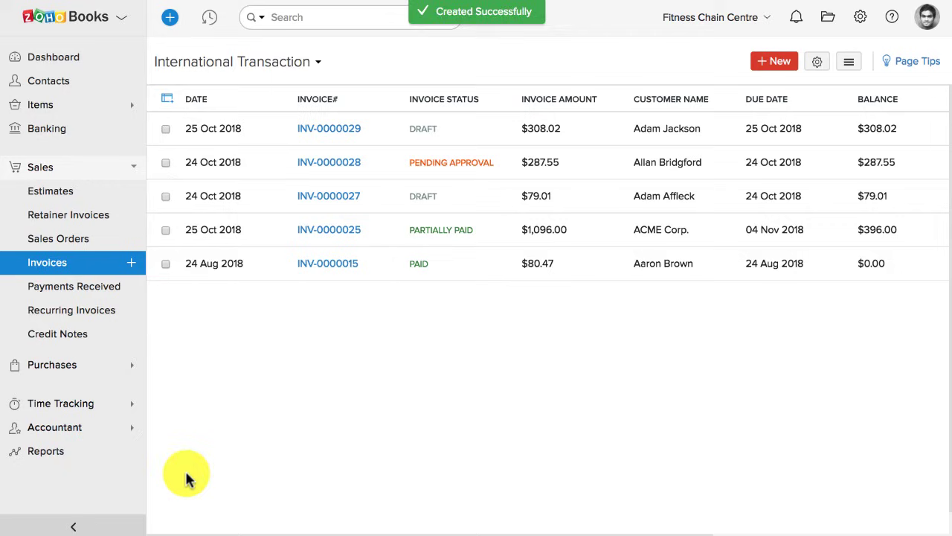
click(238, 63)
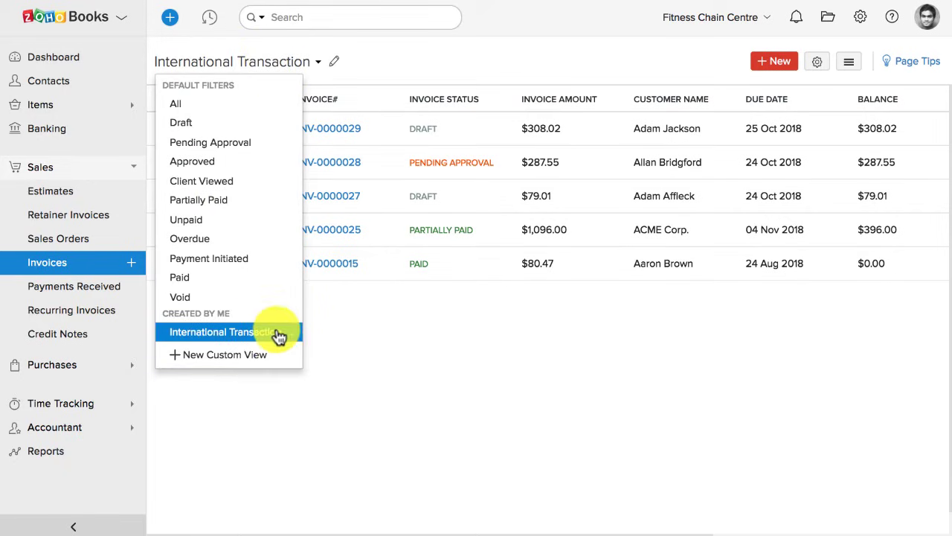
mouse_move(291, 336)
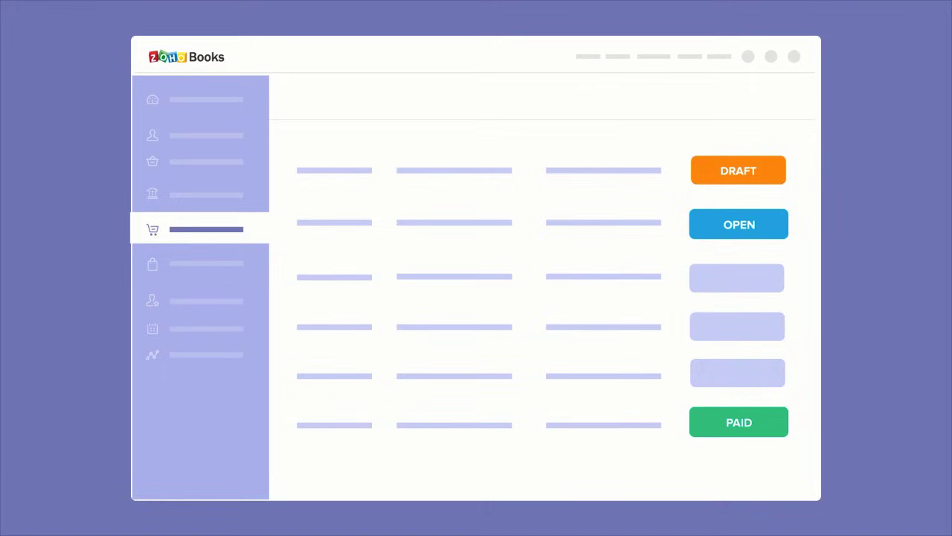
Return to the Dashboard showing receivables, payables and cash flow.
click(738, 169)
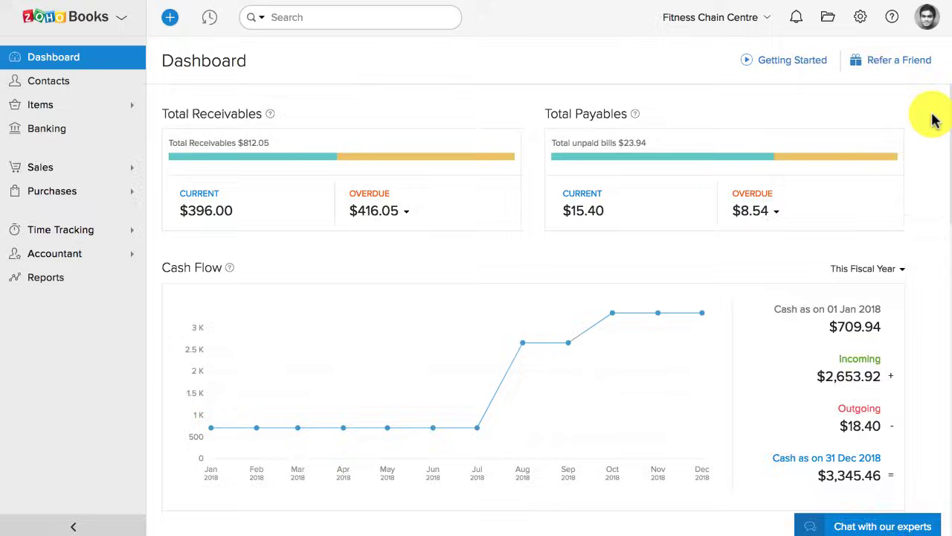
Reach Sales Order preferences and add a custom status applied to Draft orders.
click(858, 17)
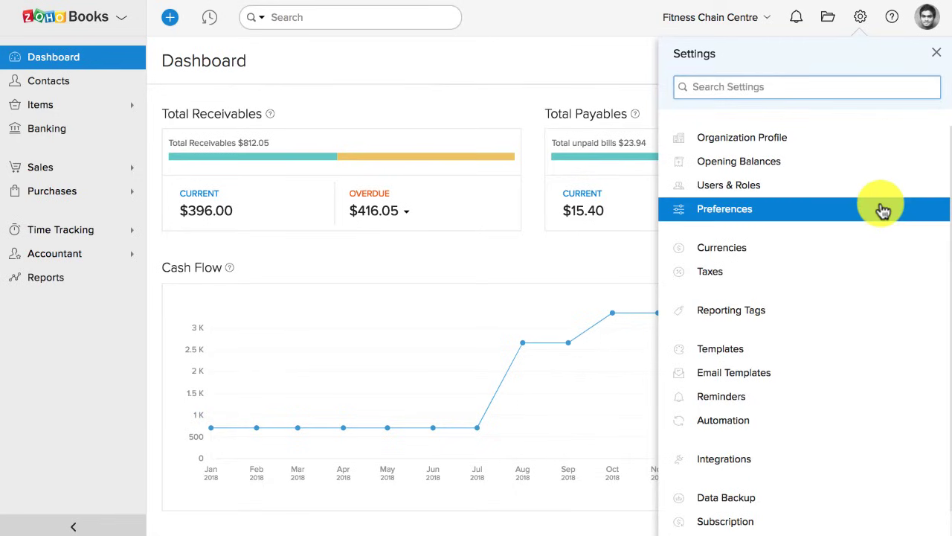
click(725, 208)
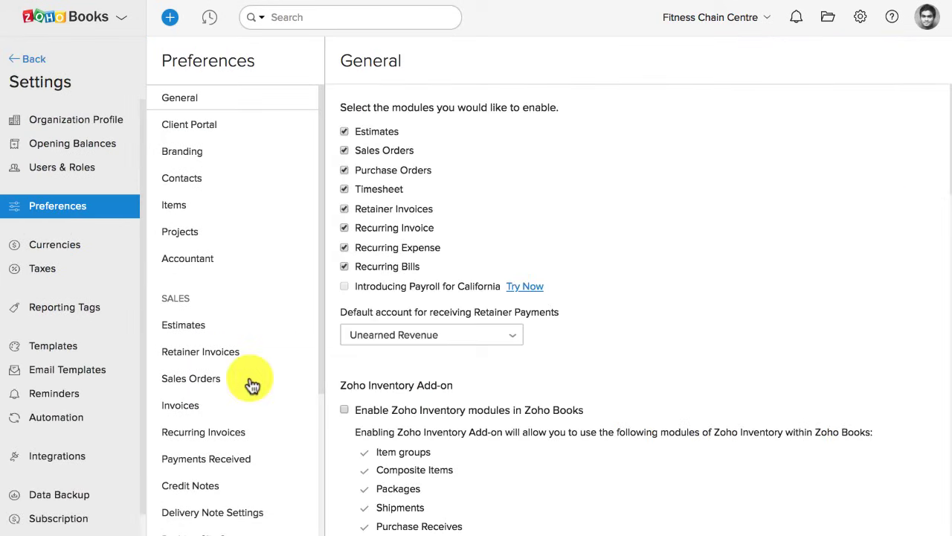
click(191, 379)
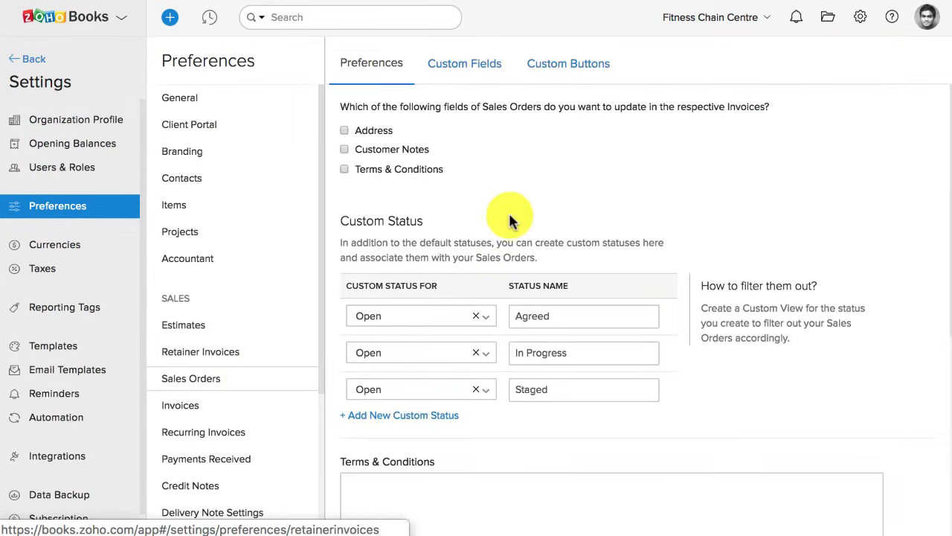
scroll(down, 3)
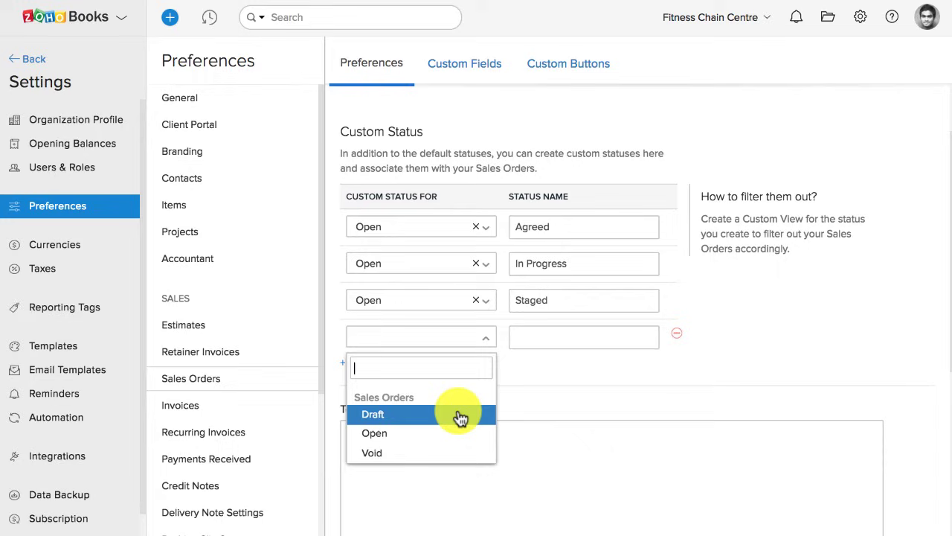
click(372, 414)
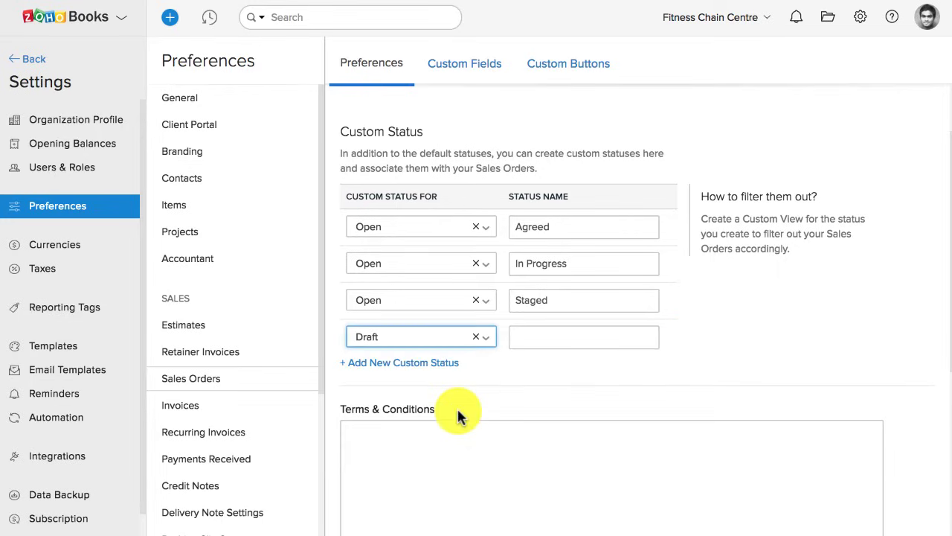
Name the custom status Confirmed and save the sales order preferences.
text(C)
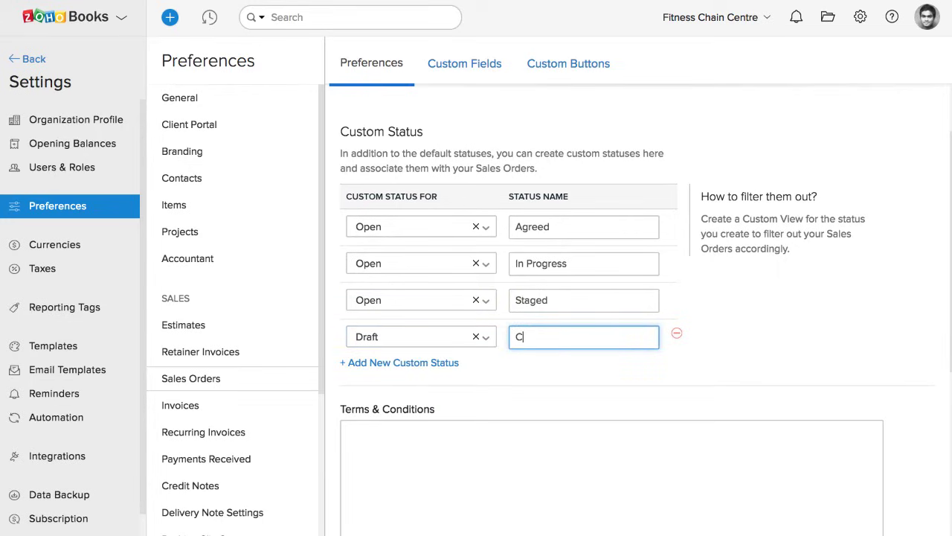
text(onfirmed)
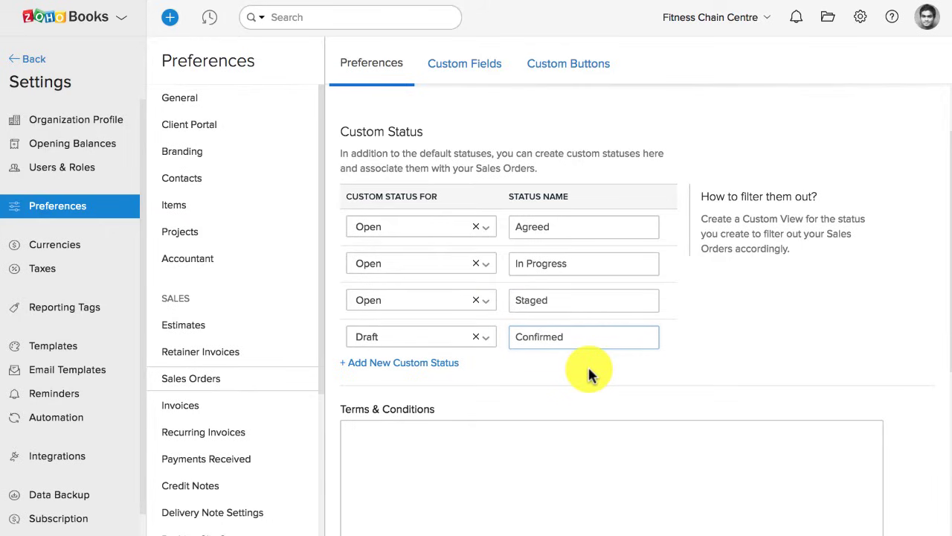
scroll(down, 3)
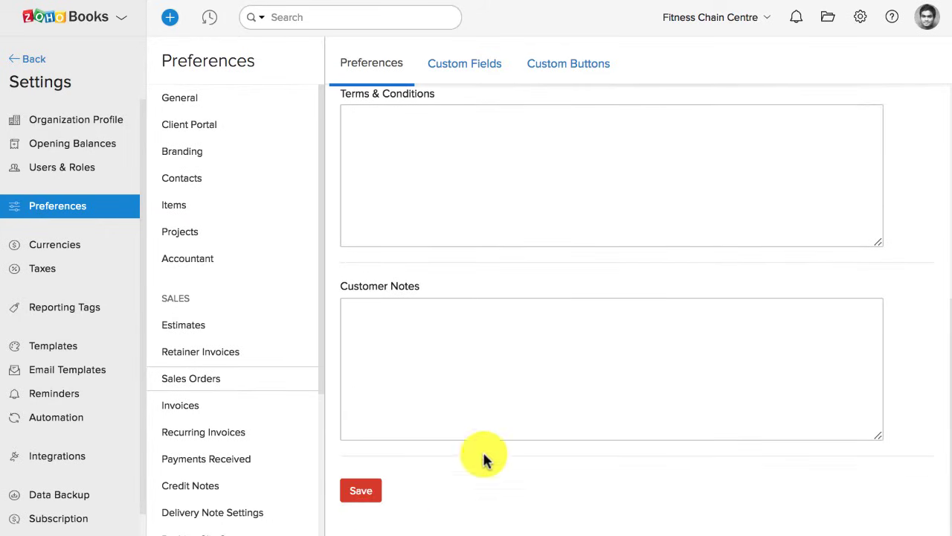
click(360, 489)
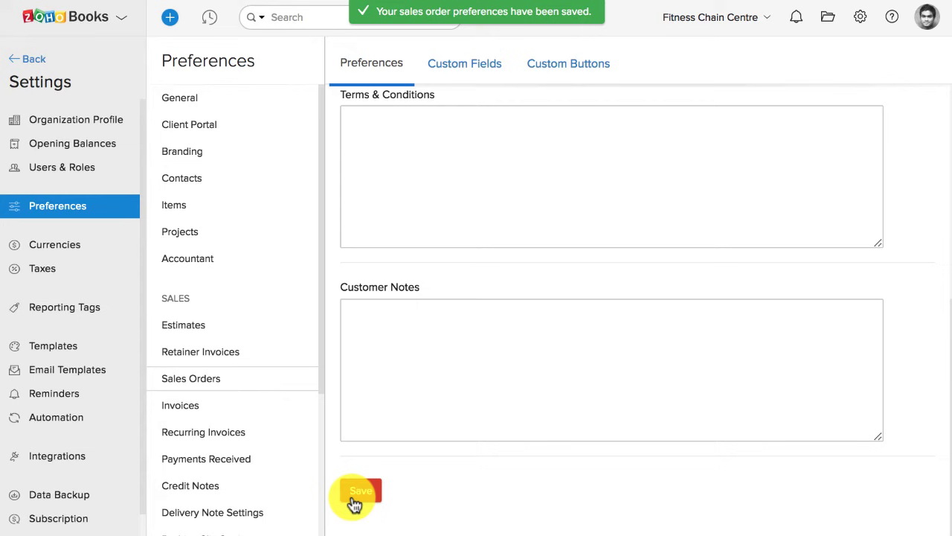
click(357, 494)
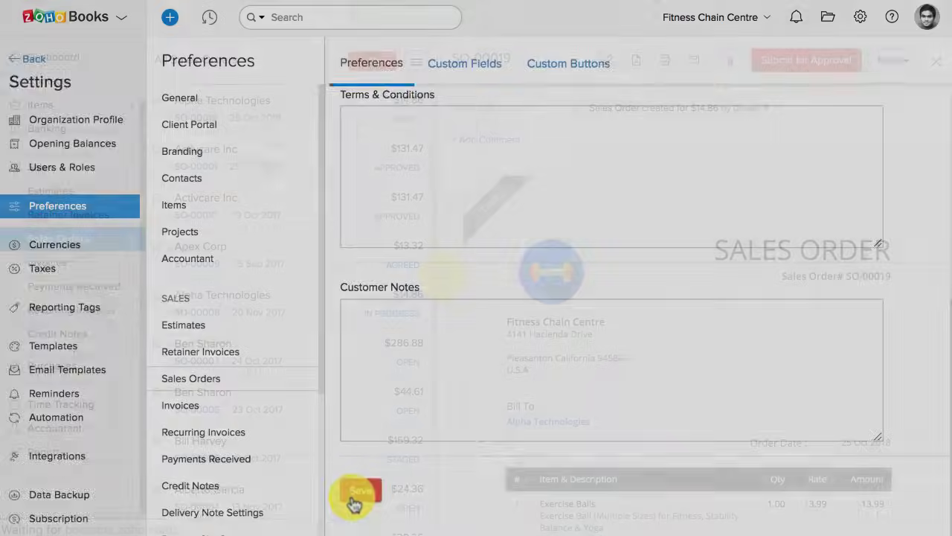
Show the More actions on draft sales order SO-00019, offering Mark as Confirmed.
click(357, 494)
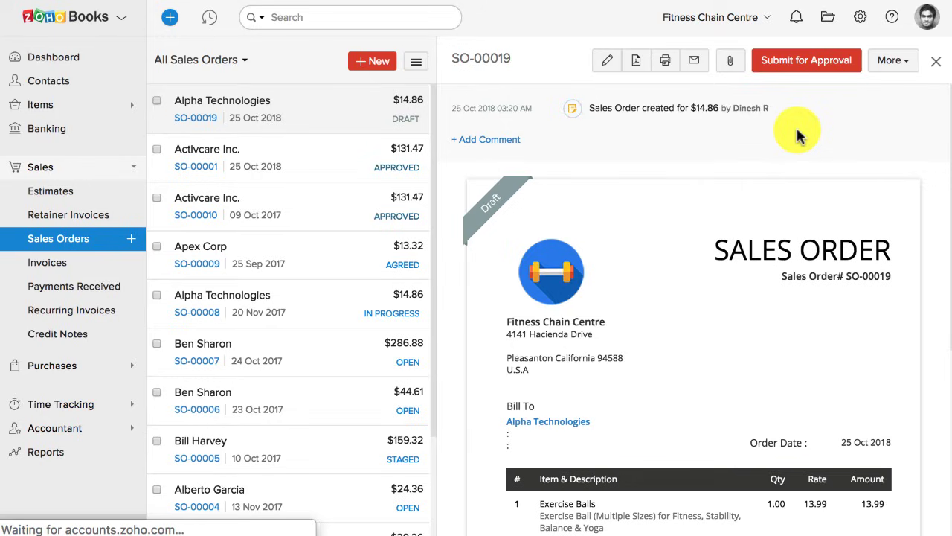
click(890, 60)
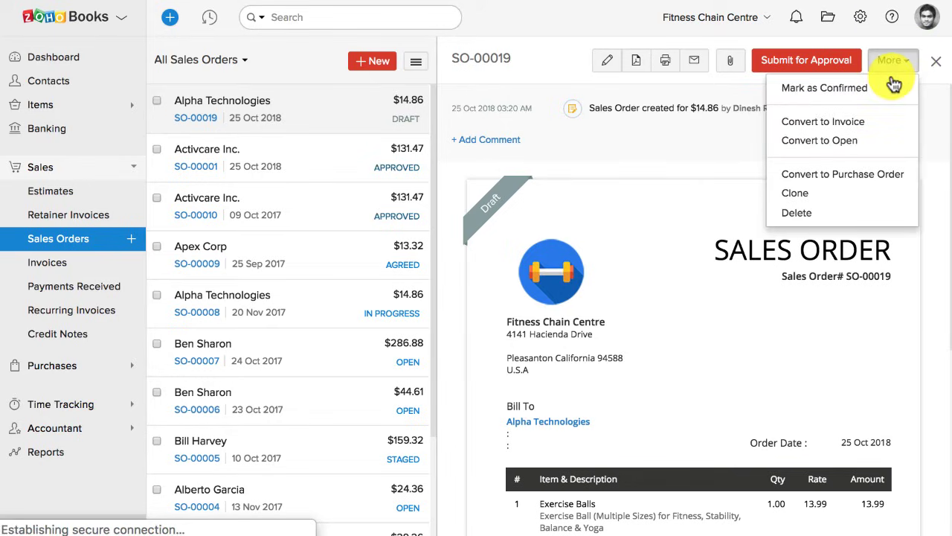
click(893, 59)
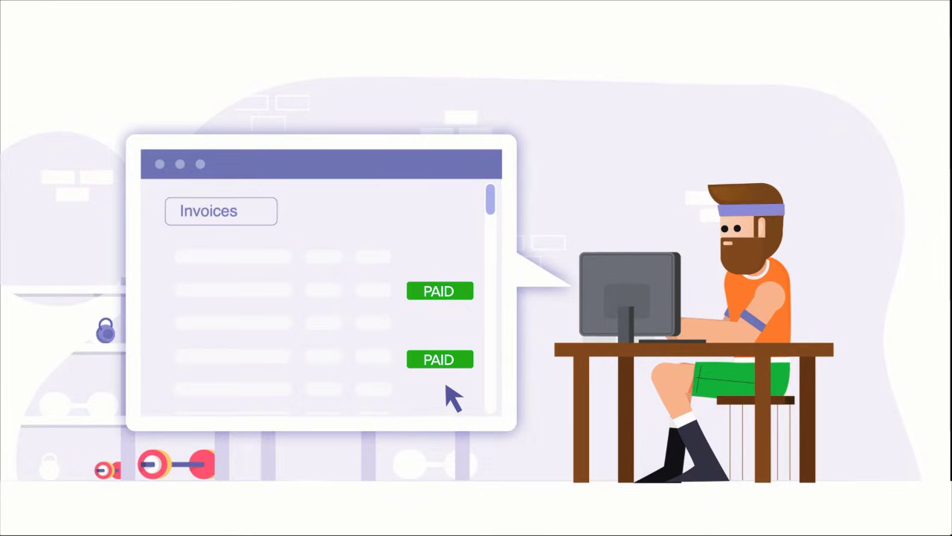
mouse_move(205, 313)
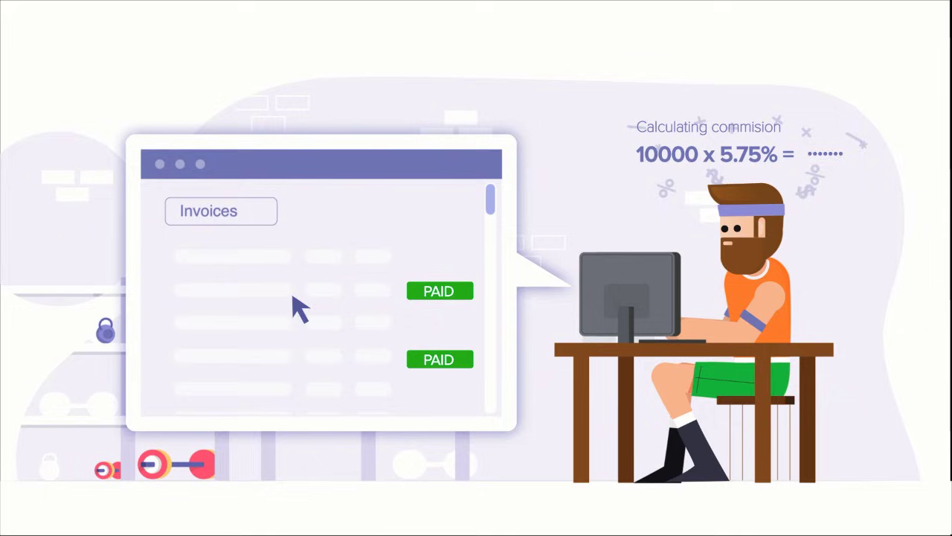
mouse_move(365, 320)
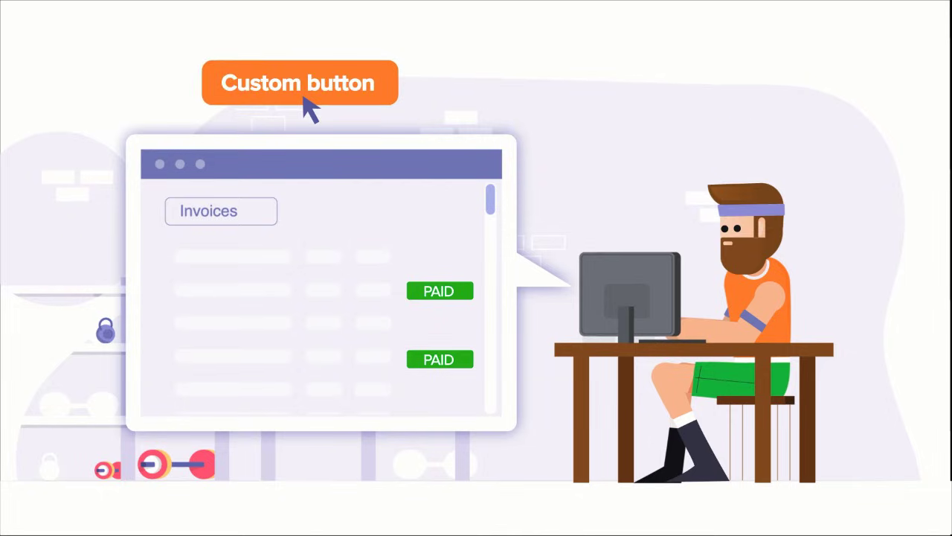
mouse_move(276, 245)
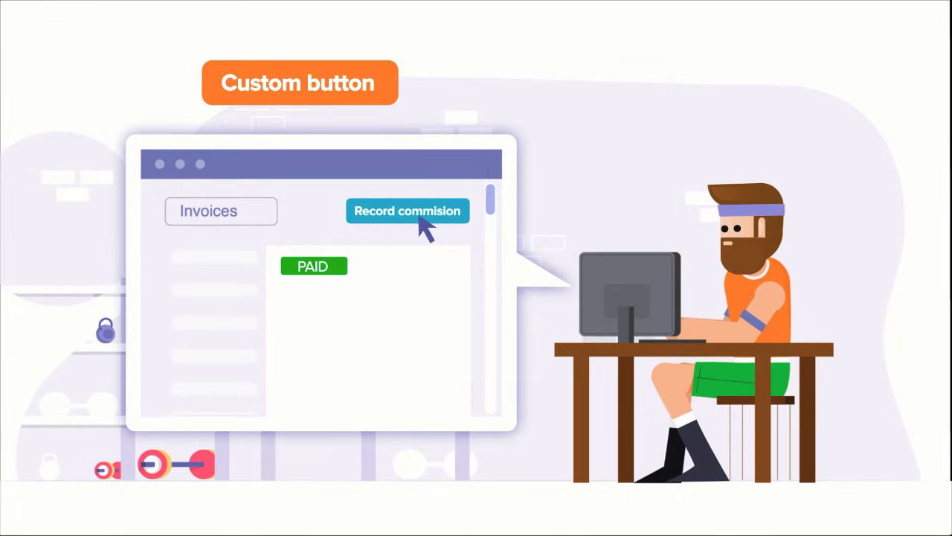
Return to the Dashboard overview from the sidebar.
click(408, 211)
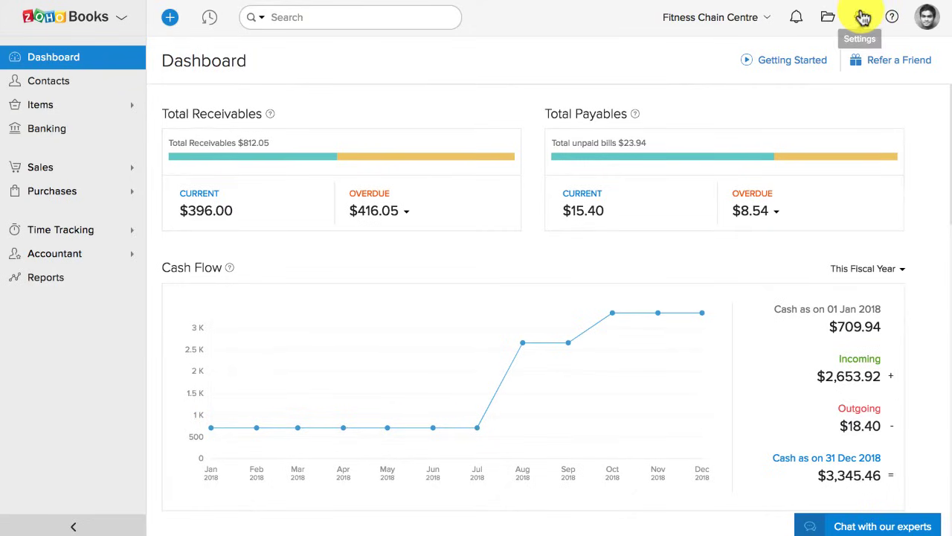
Start a new custom button under the invoice preferences' Custom Buttons.
click(860, 16)
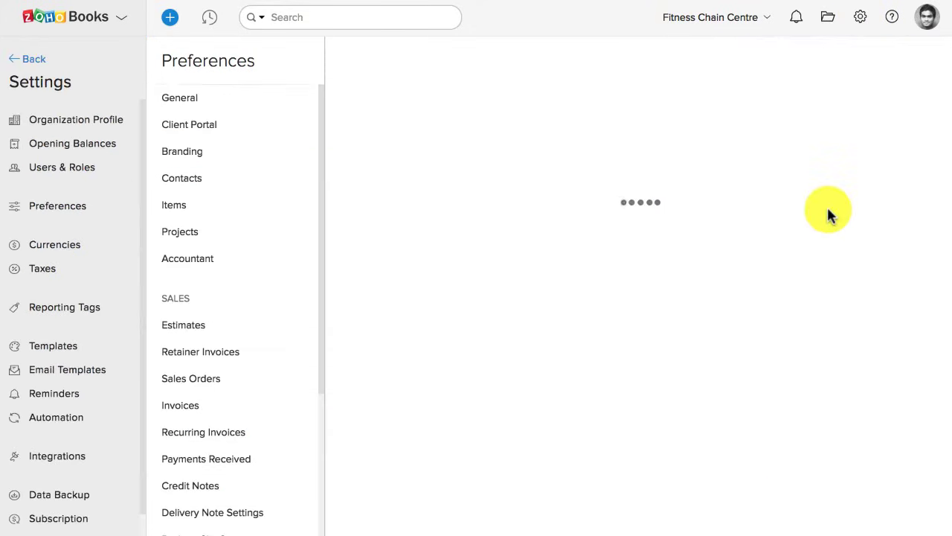
click(180, 405)
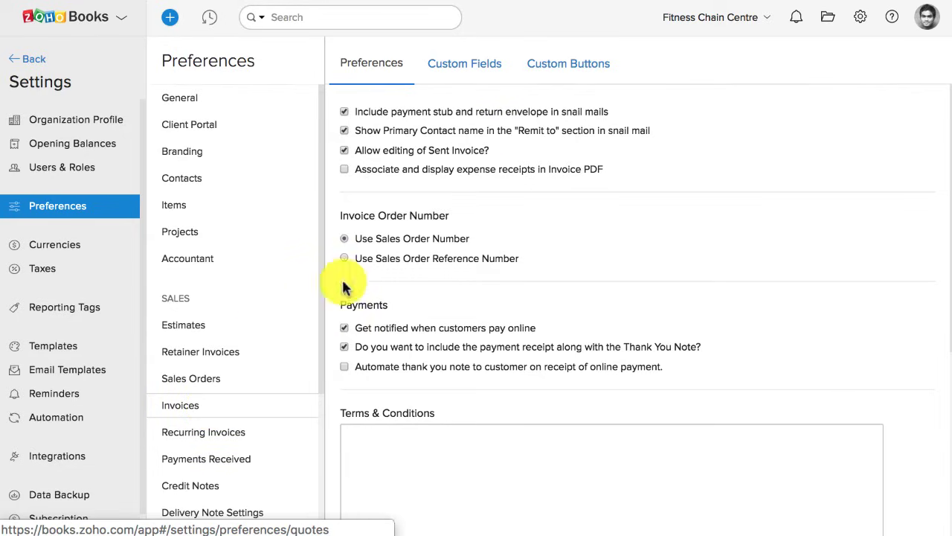
click(568, 63)
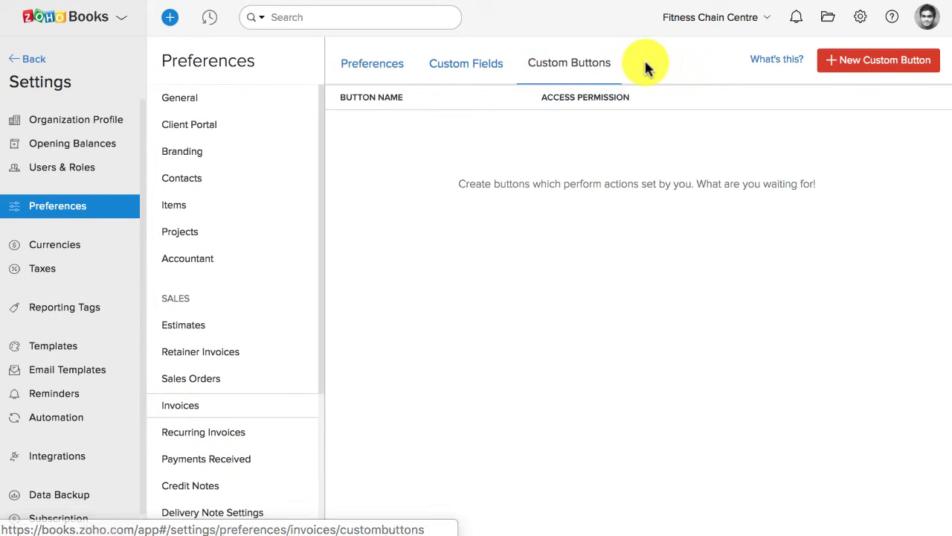
click(878, 59)
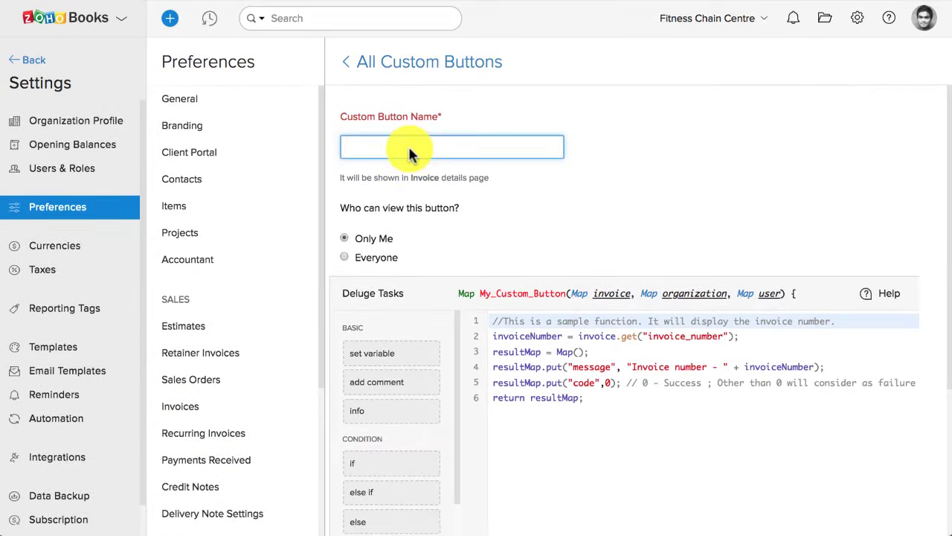
Name the new invoice button 'Recording commission'.
text(Recording co)
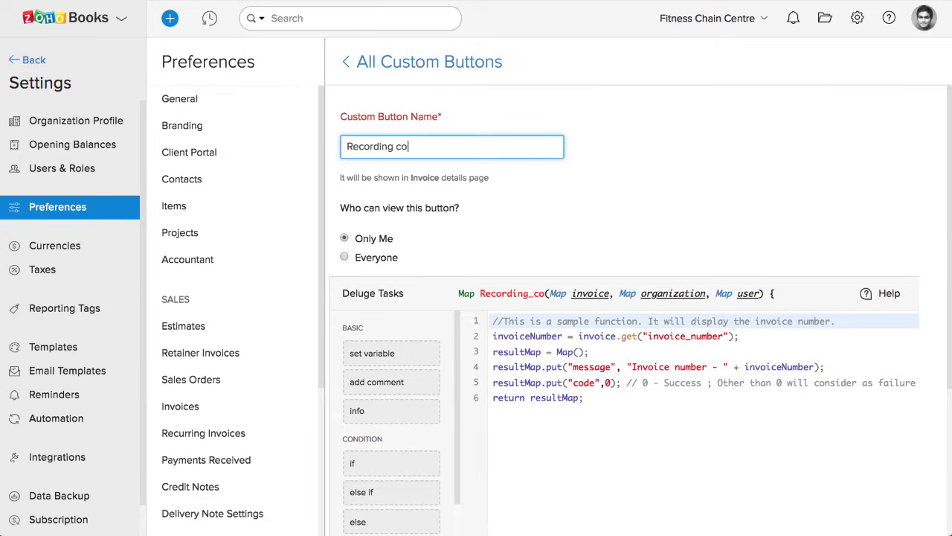
text(mmission)
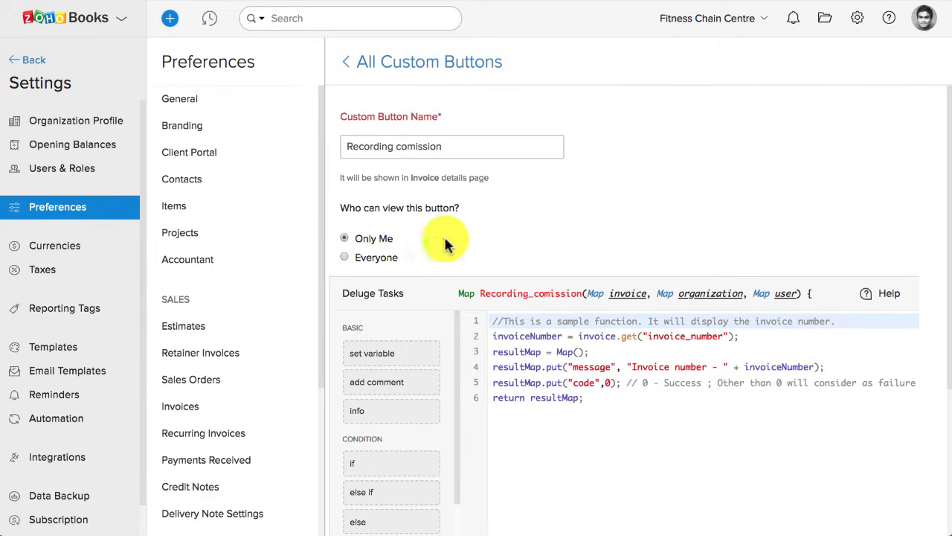
scroll(down, 3)
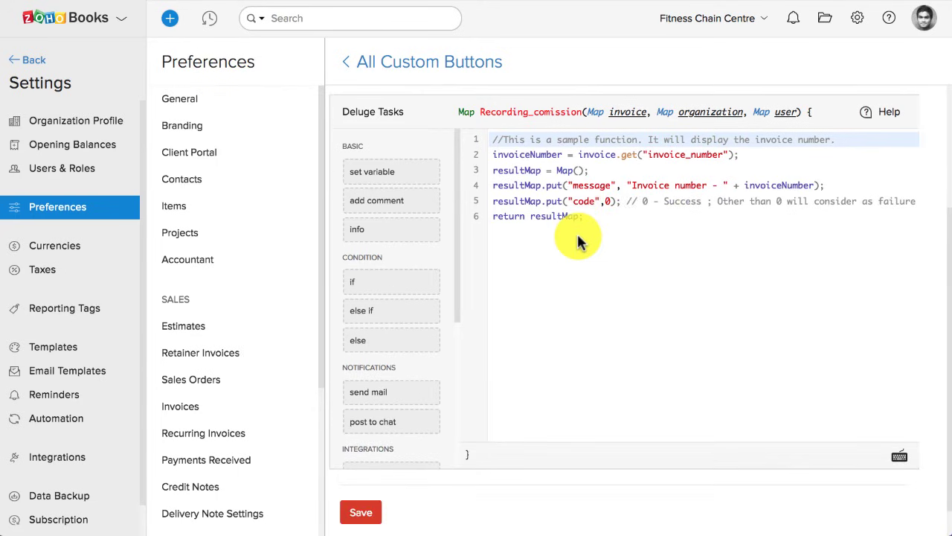
Replace the sample Deluge script with the commission-comment script and save the button.
click(589, 216)
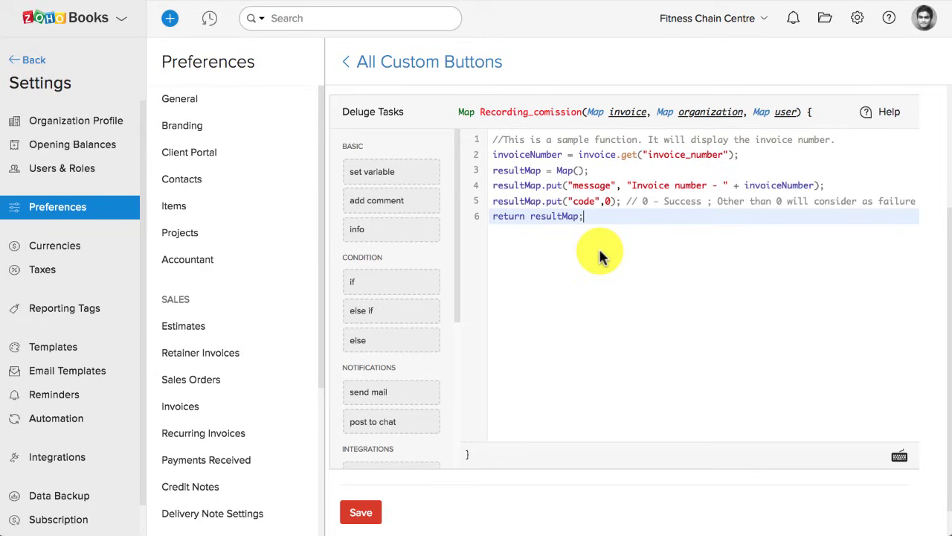
key(ctrl+a)
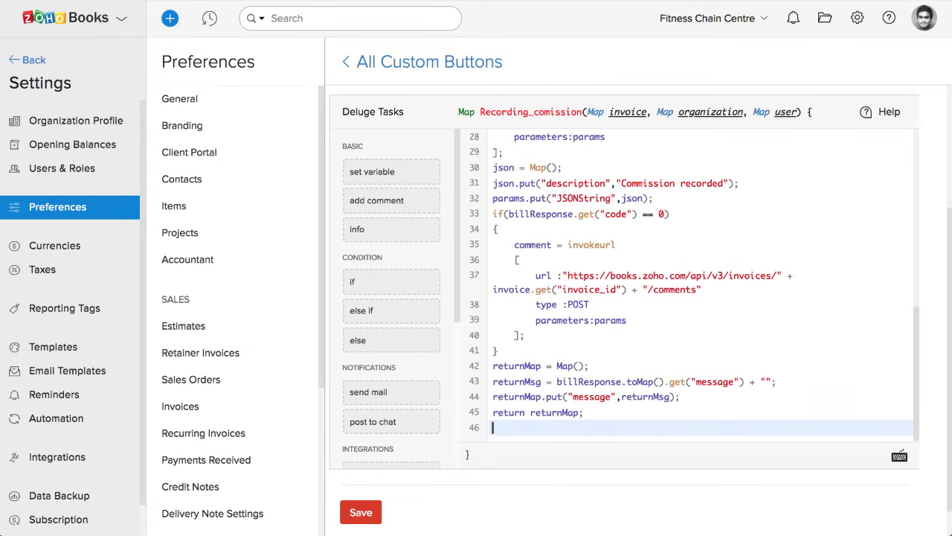
mouse_move(667, 244)
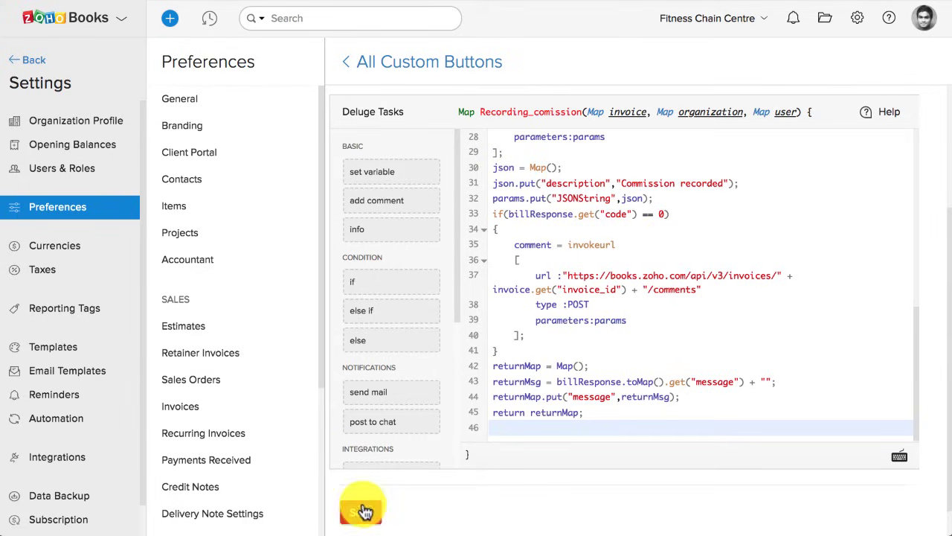
click(360, 509)
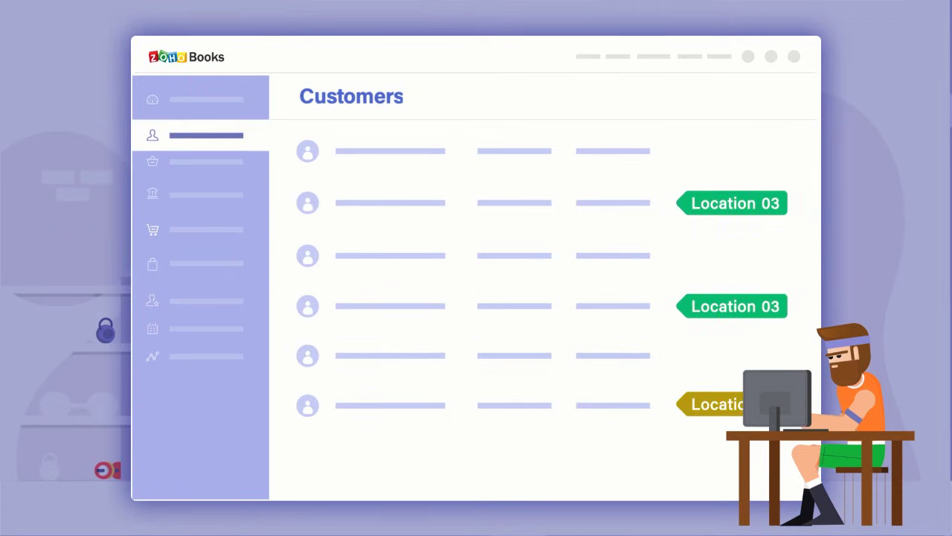
Return to the Dashboard overview from the sidebar.
click(152, 357)
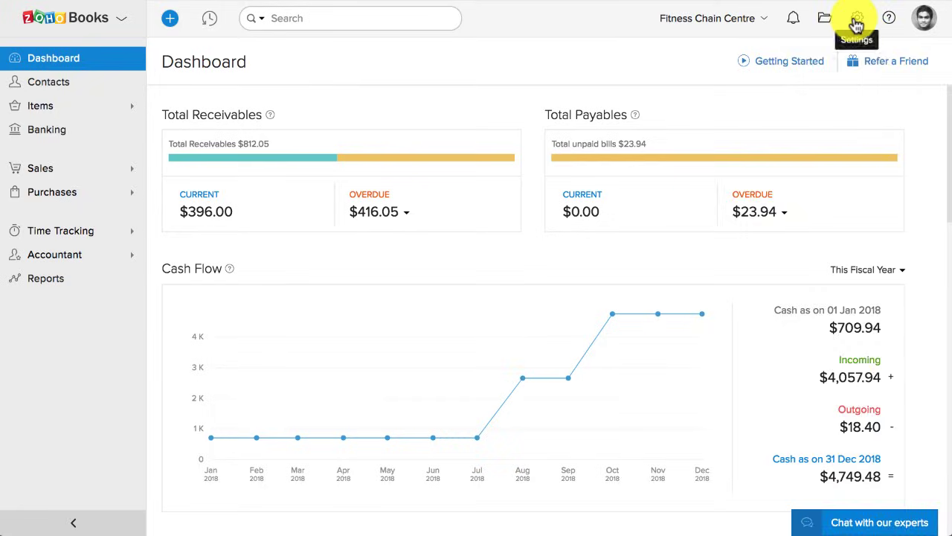
Create the Location reporting tag with options Chicago, LA, Miami, Seattle and Texas.
click(855, 18)
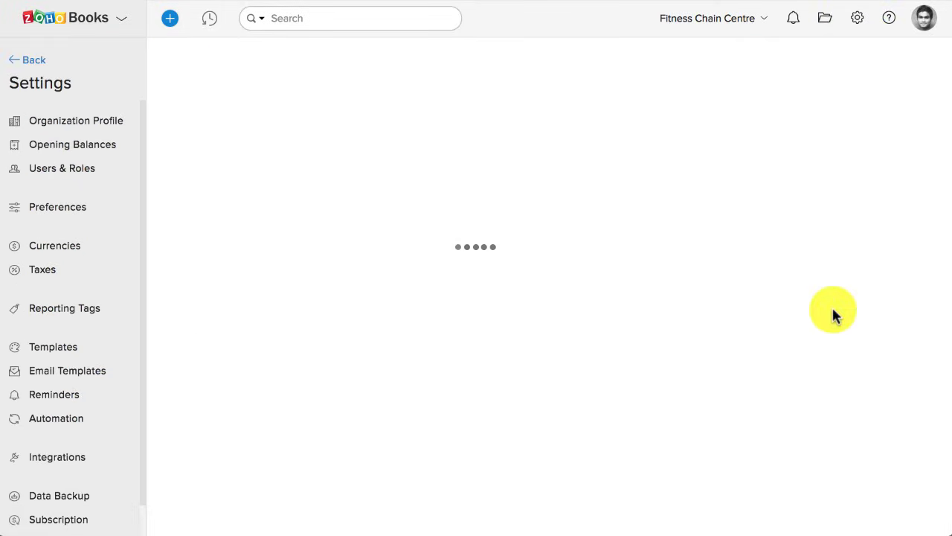
click(903, 61)
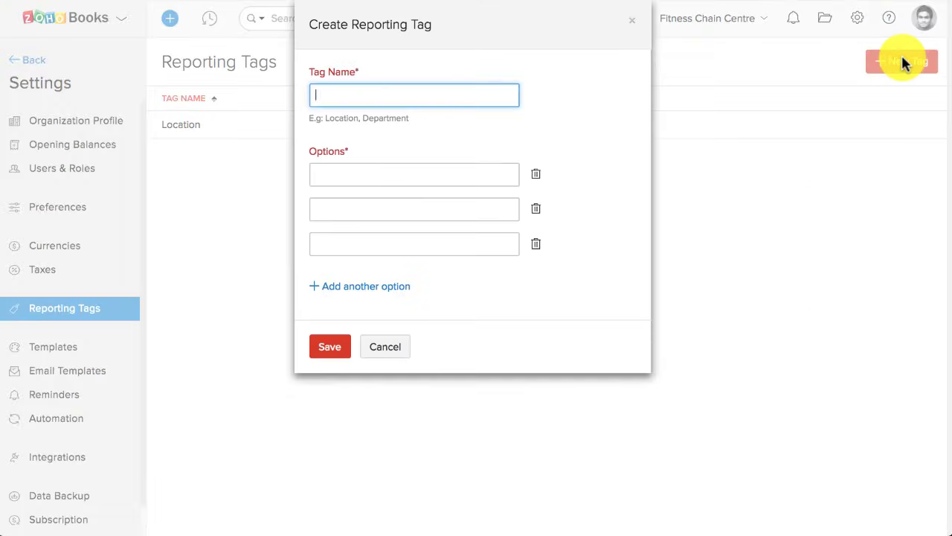
mouse_move(467, 91)
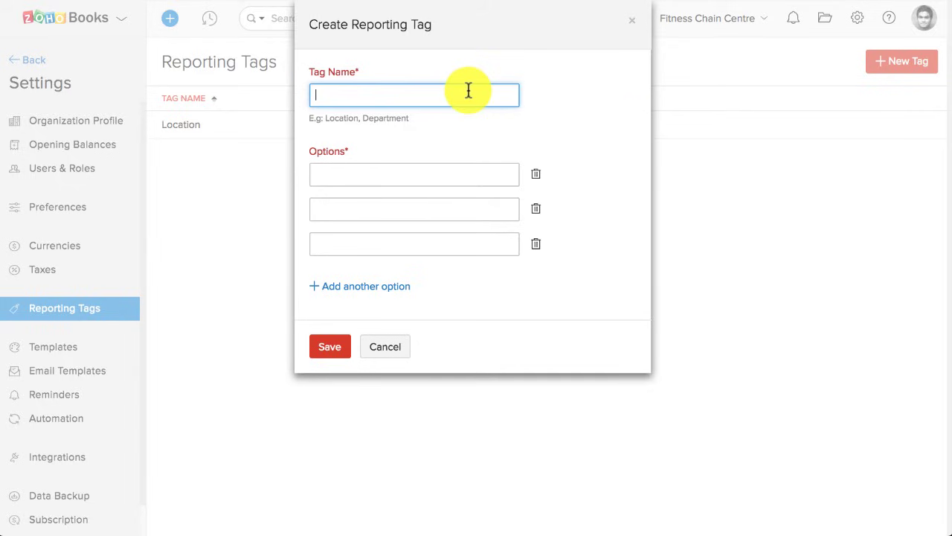
click(414, 174)
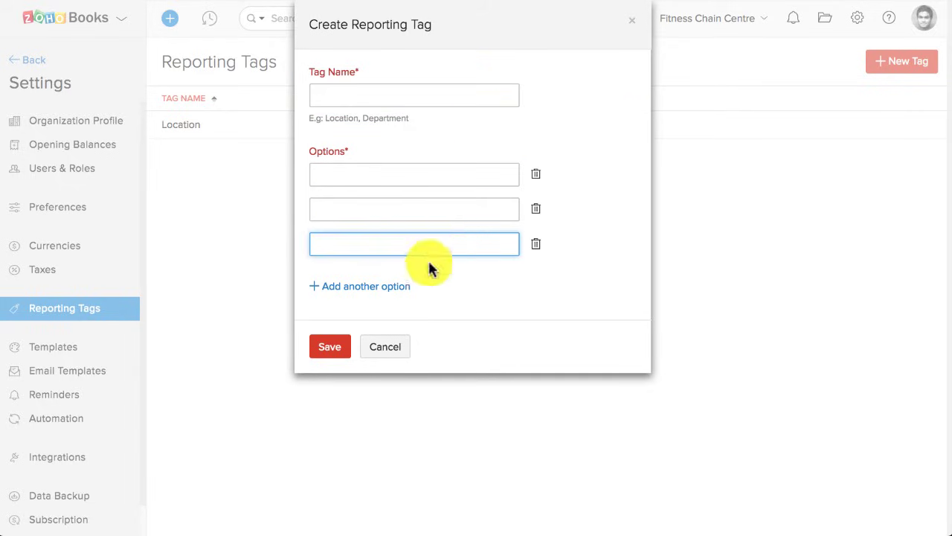
click(330, 345)
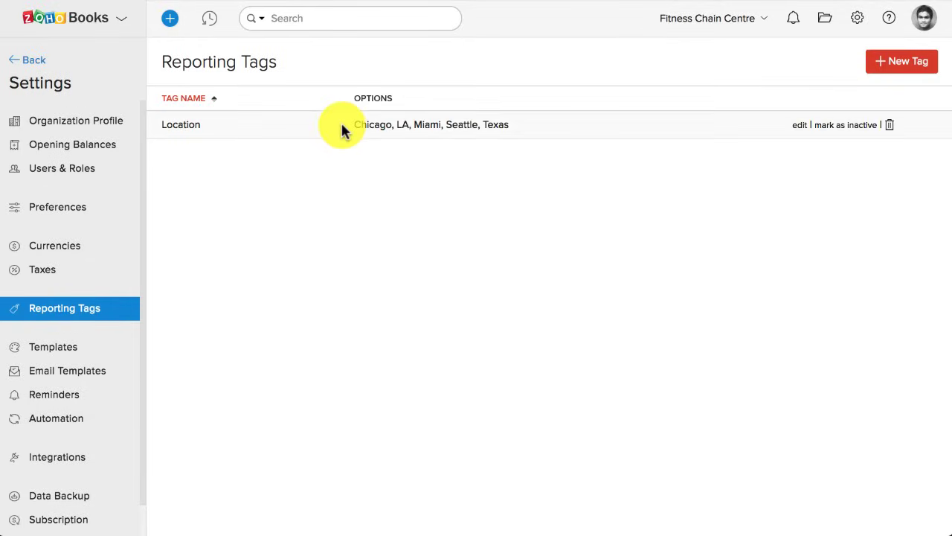
Reopen the Location tag to review its five options.
click(800, 125)
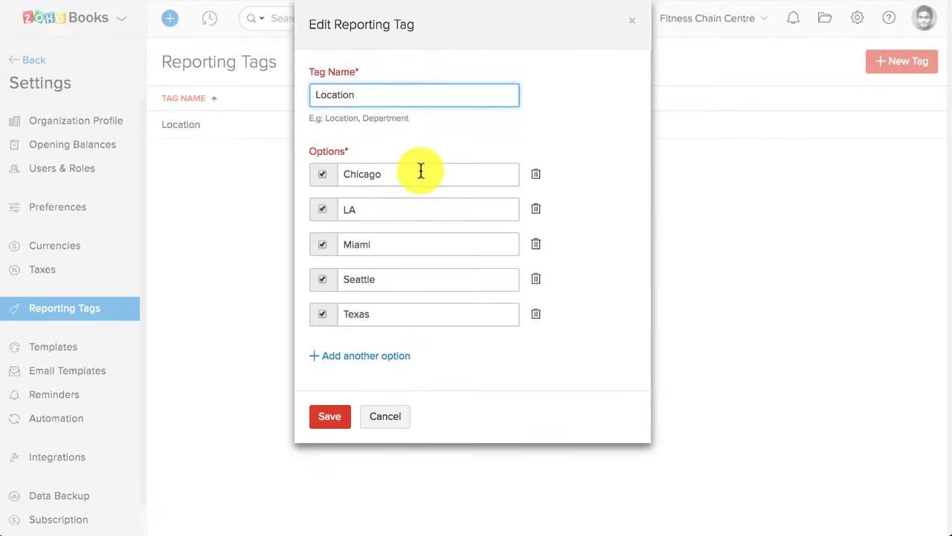
click(429, 244)
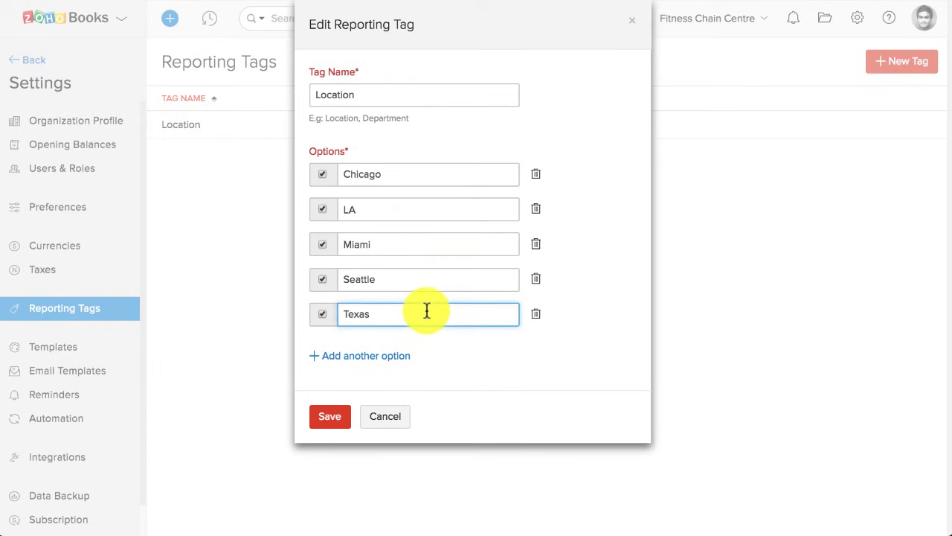
click(330, 416)
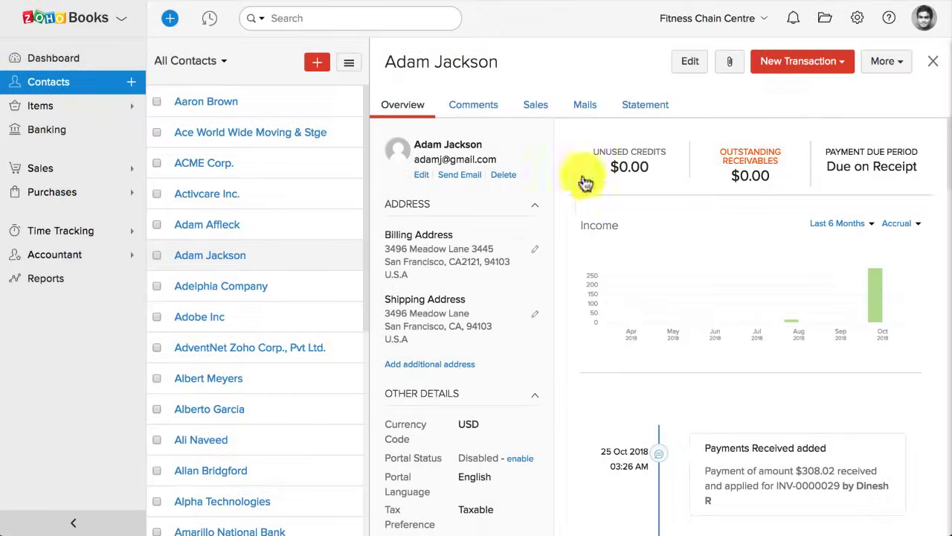
click(689, 61)
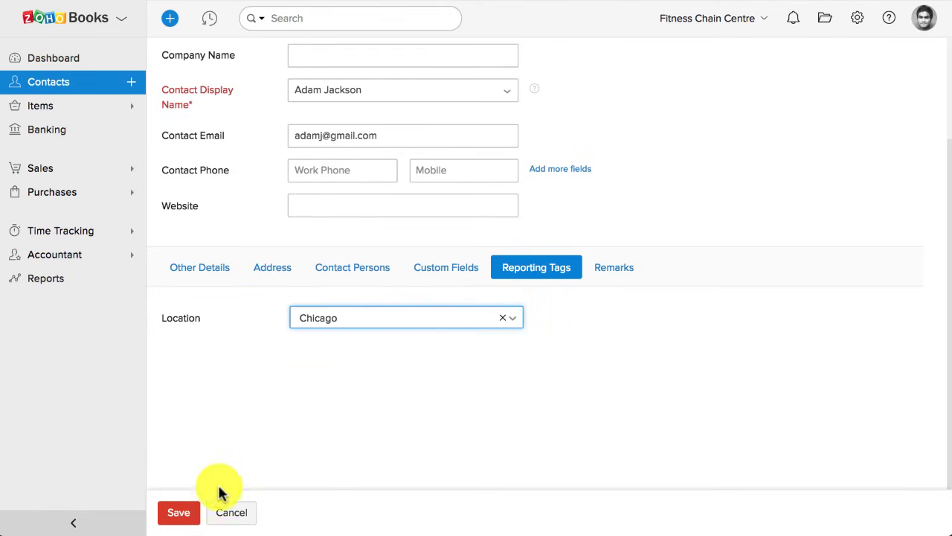
click(177, 512)
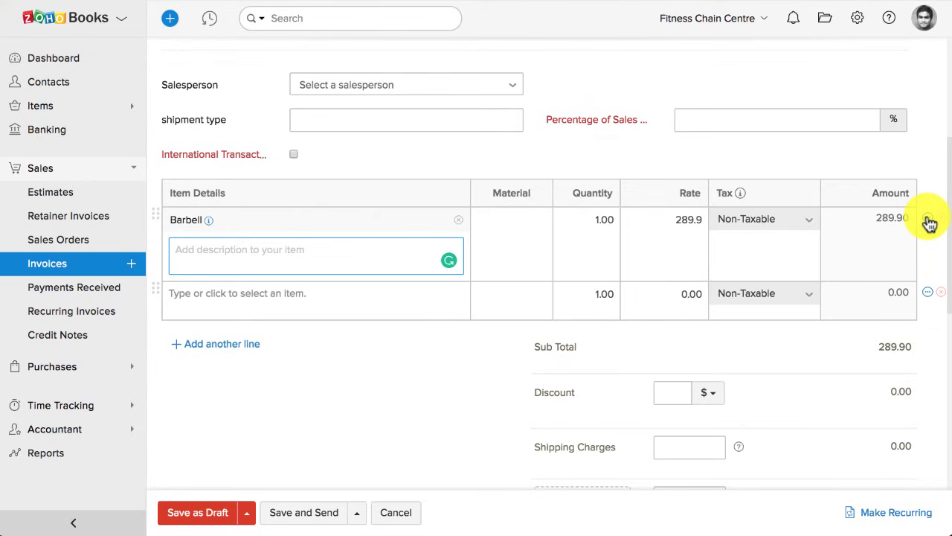
Tag the invoice's Barbell line with the Chicago location via Add Additional Information.
click(929, 220)
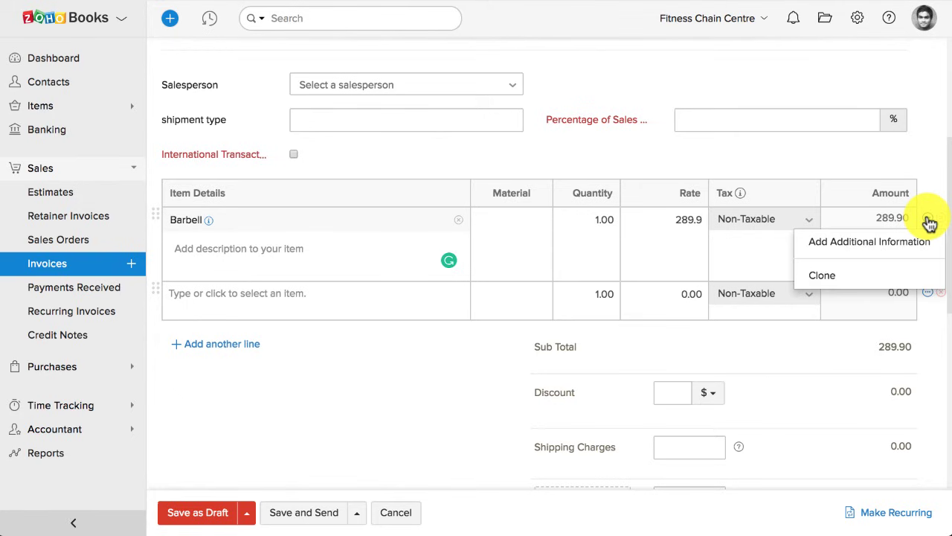
click(864, 241)
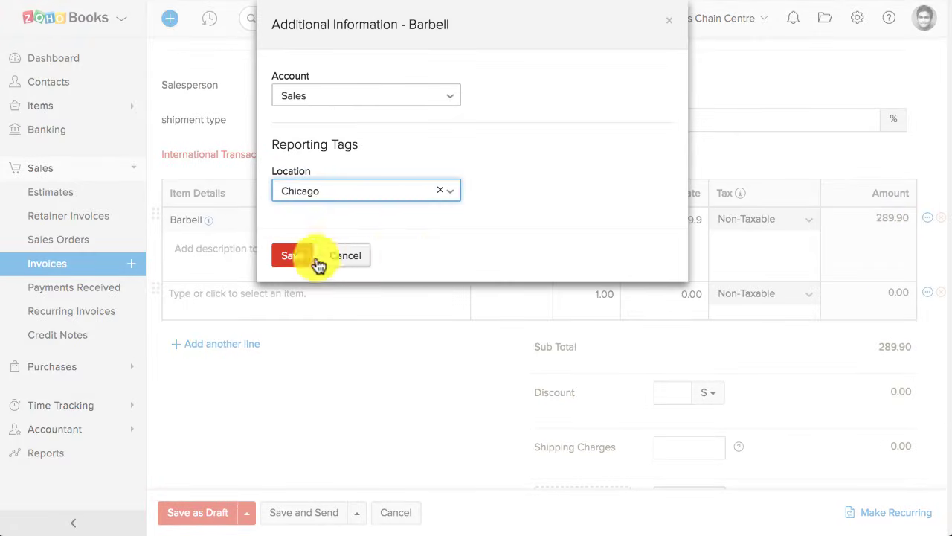
click(290, 256)
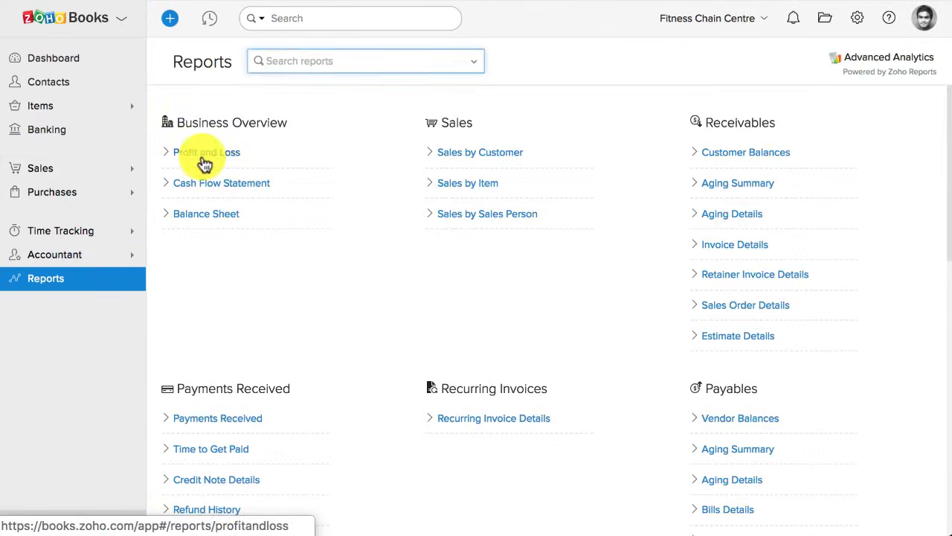
Run the Profit and Loss report filtered to the Chicago location.
click(206, 152)
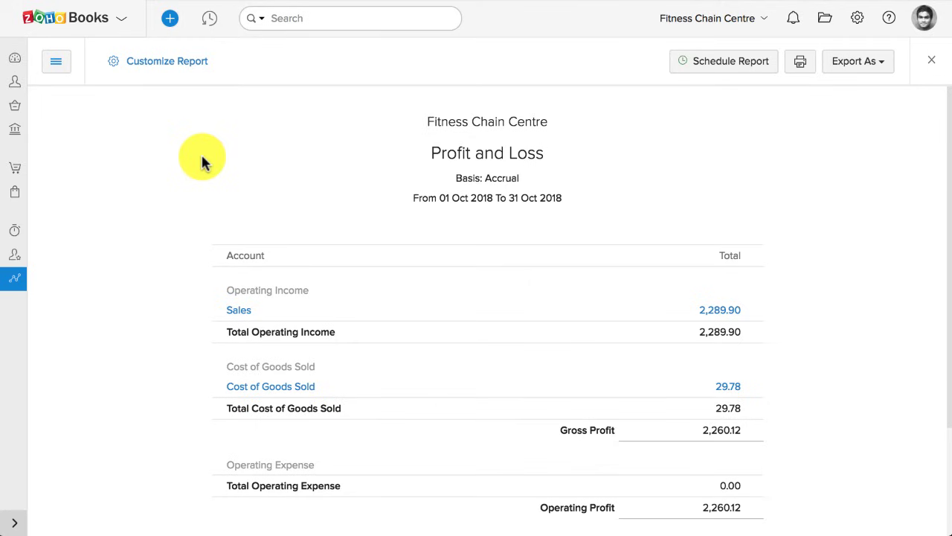
click(167, 61)
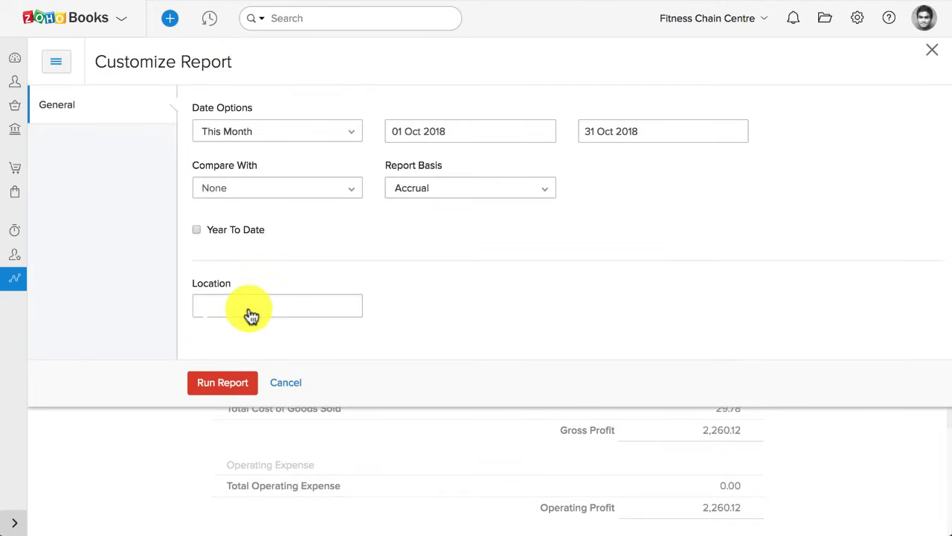
click(276, 307)
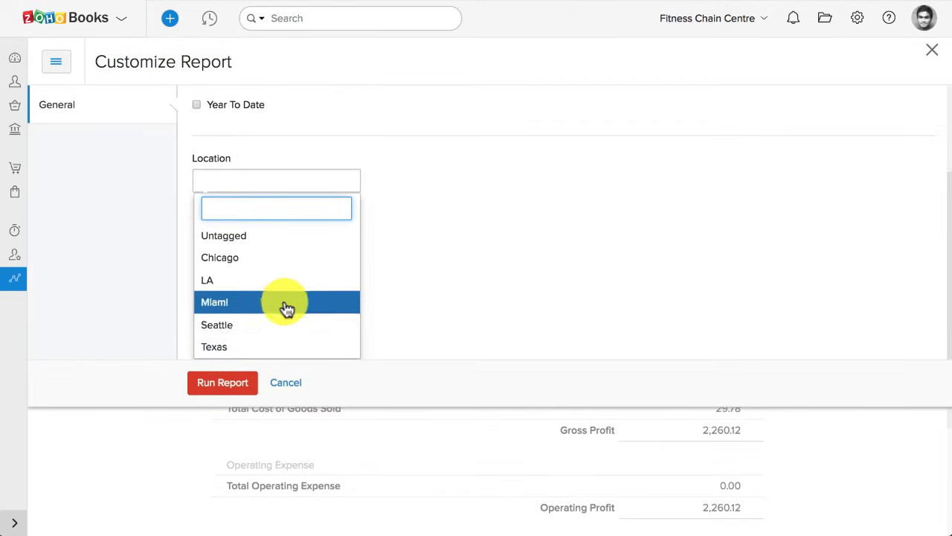
click(221, 256)
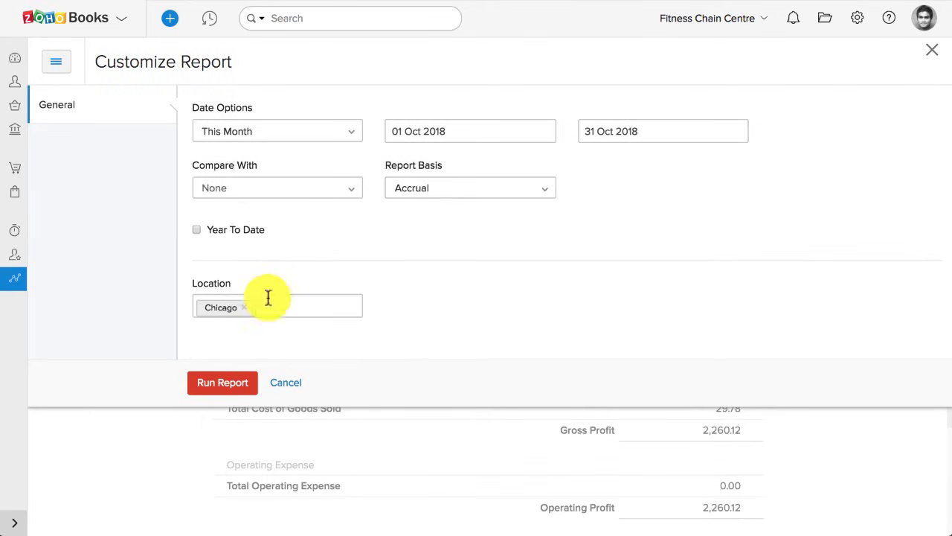
click(223, 382)
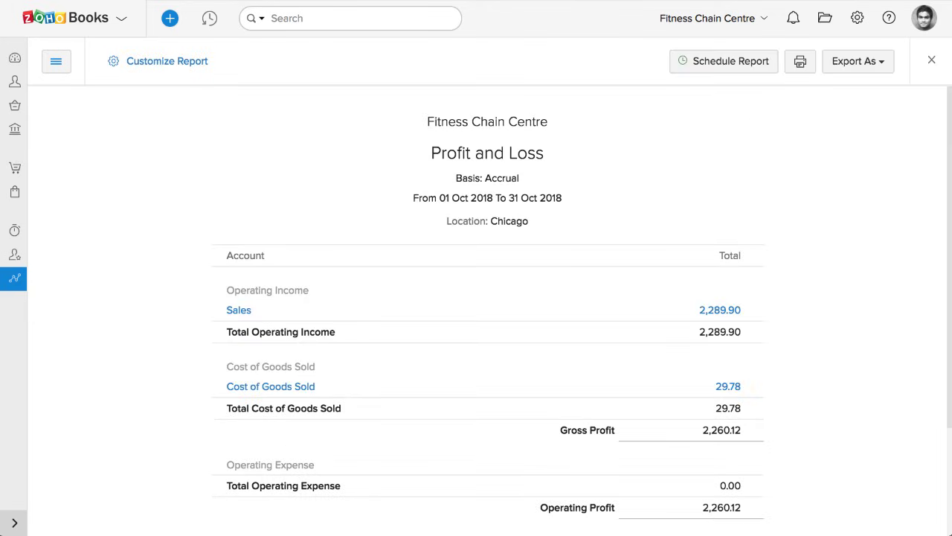
scroll(down, 3)
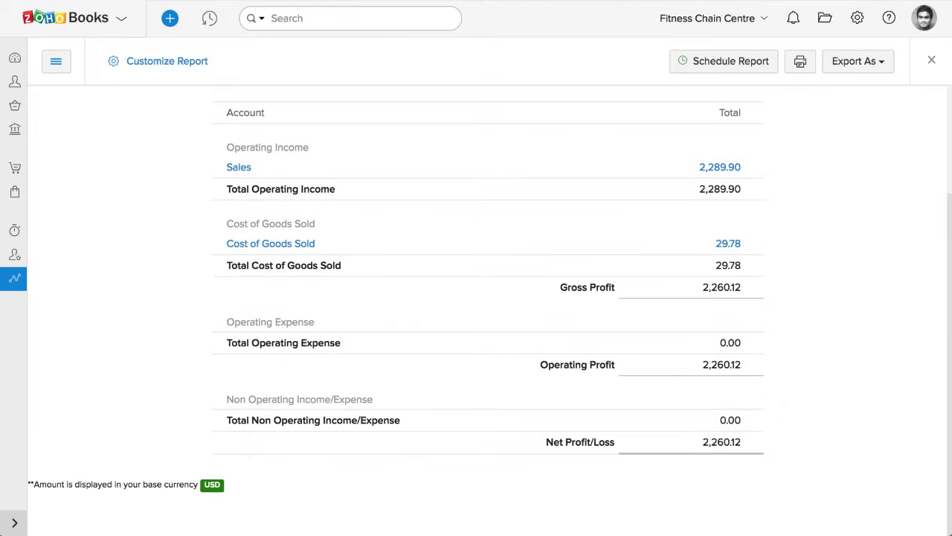